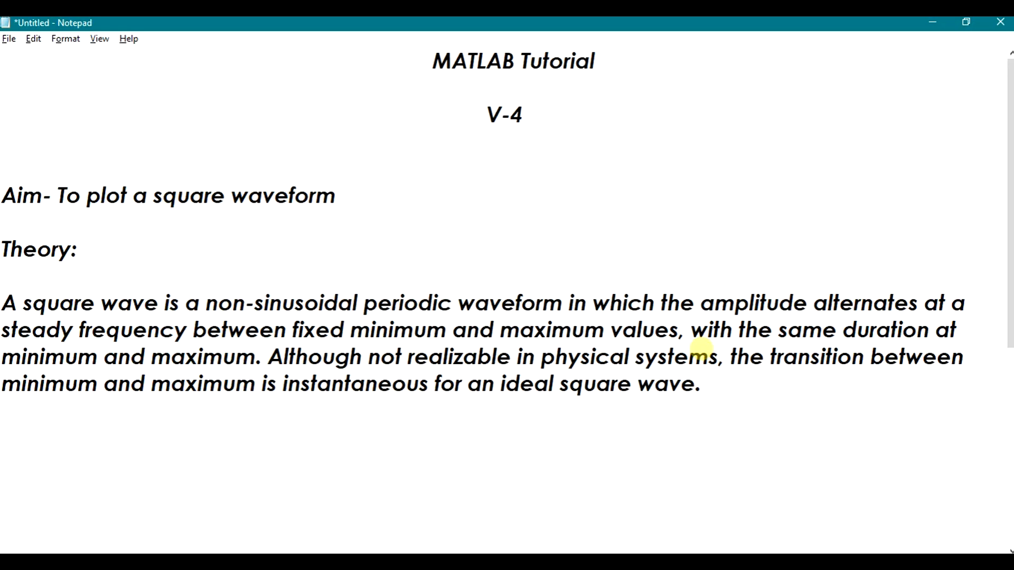
pyautogui.moveTo(251, 478)
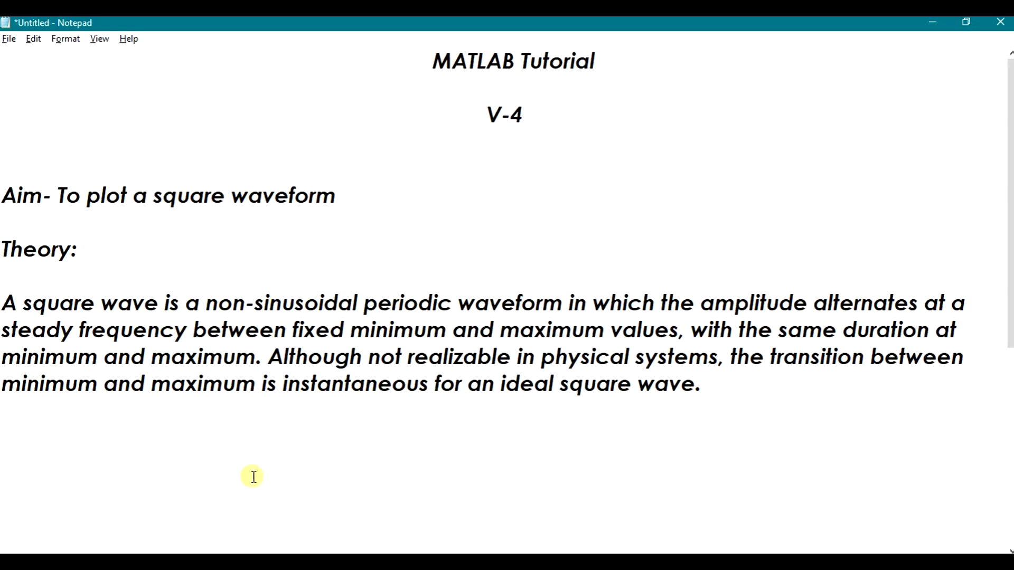
# Highlight key phrases in the square waveform theory text: non-sinusoidal, alternating amplitude, maximum.
pyautogui.doubleClick(9, 195)
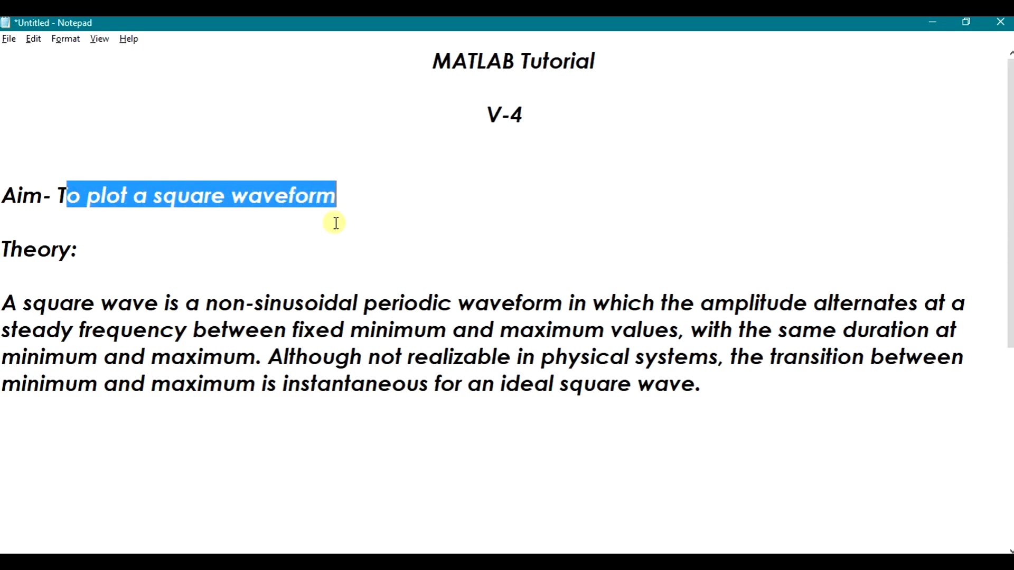
pyautogui.click(270, 278)
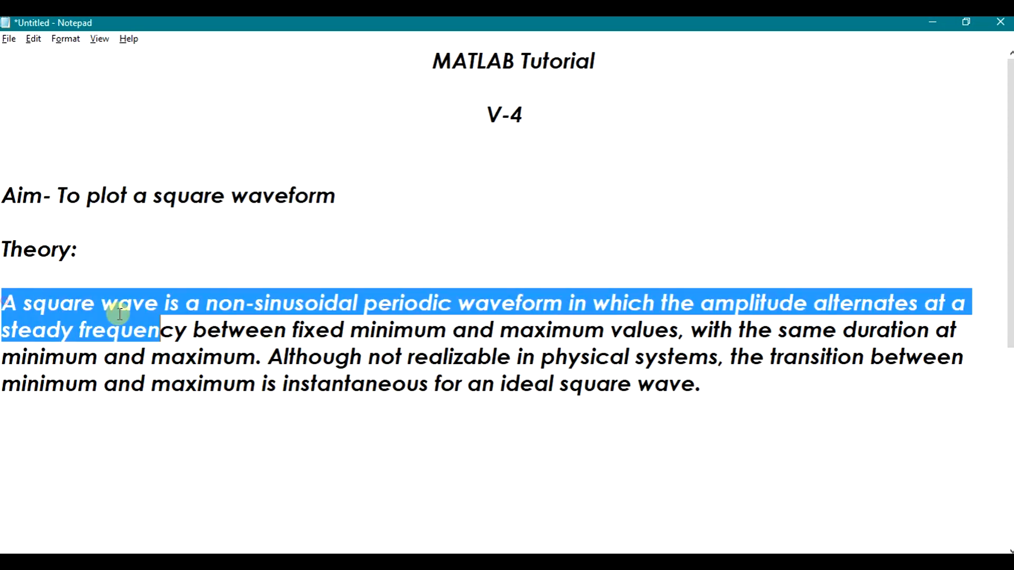
pyautogui.click(730, 429)
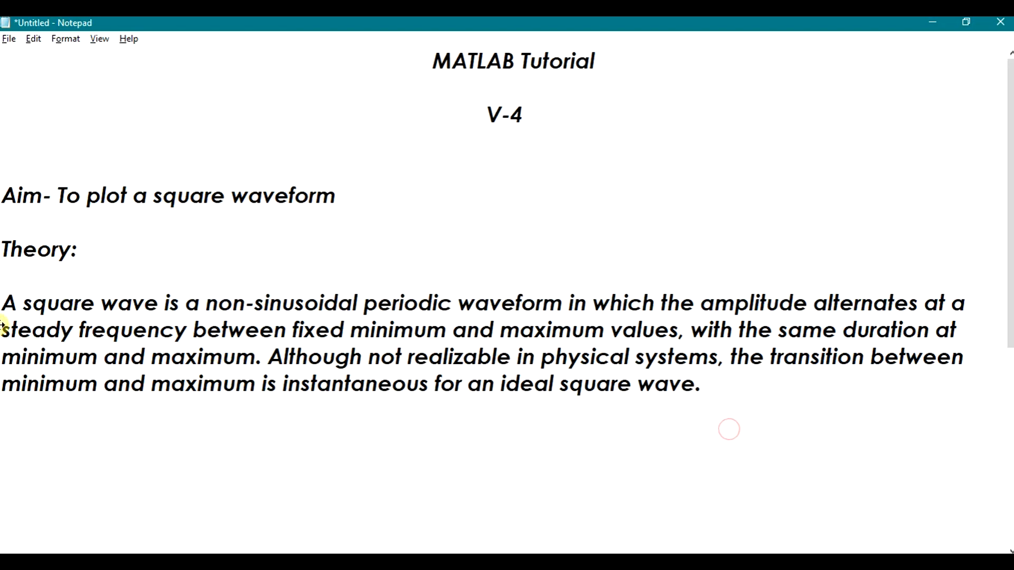
pyautogui.doubleClick(301, 298)
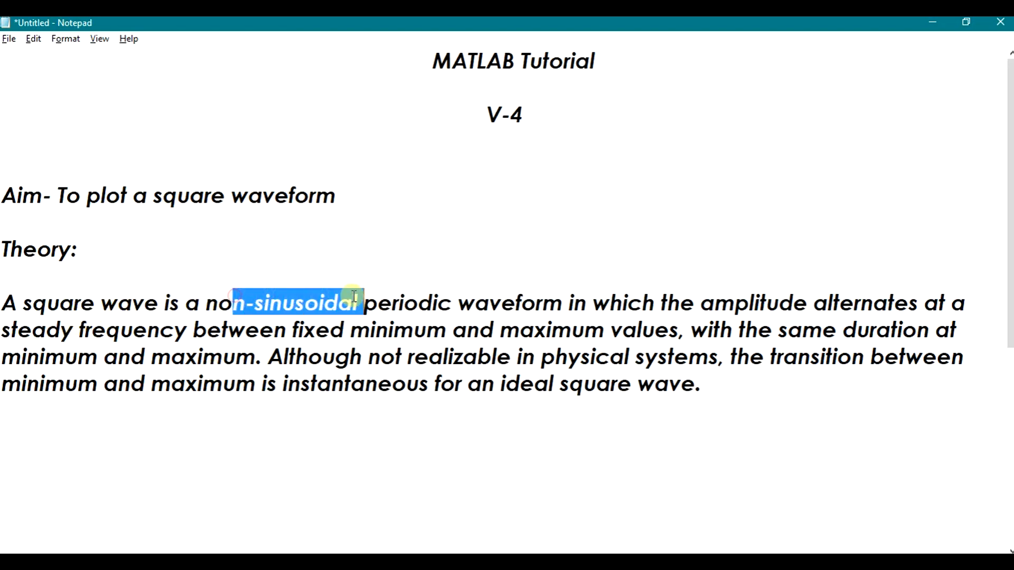
pyautogui.moveTo(362, 302); pyautogui.dragTo(562, 303)
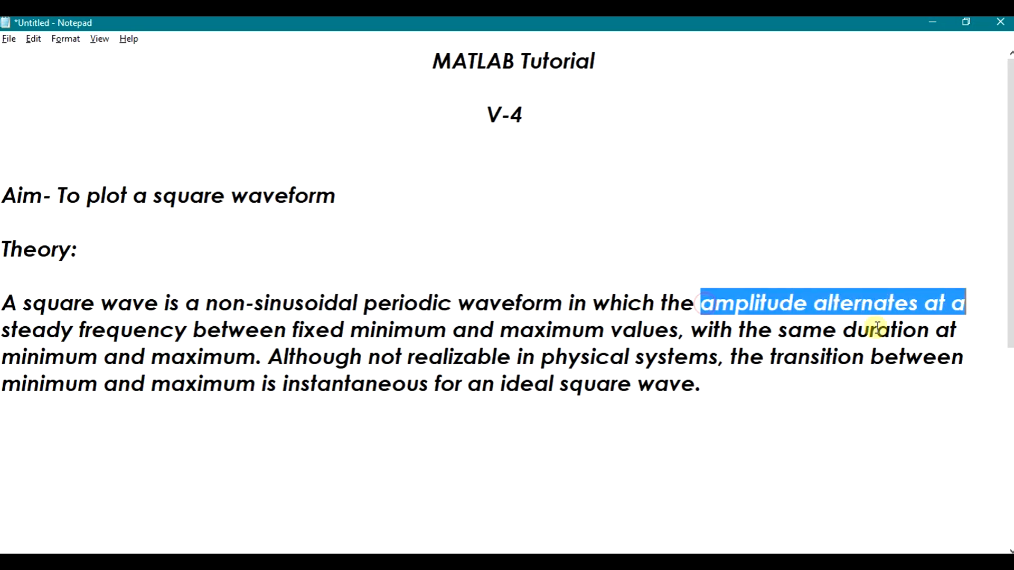
pyautogui.moveTo(293, 342)
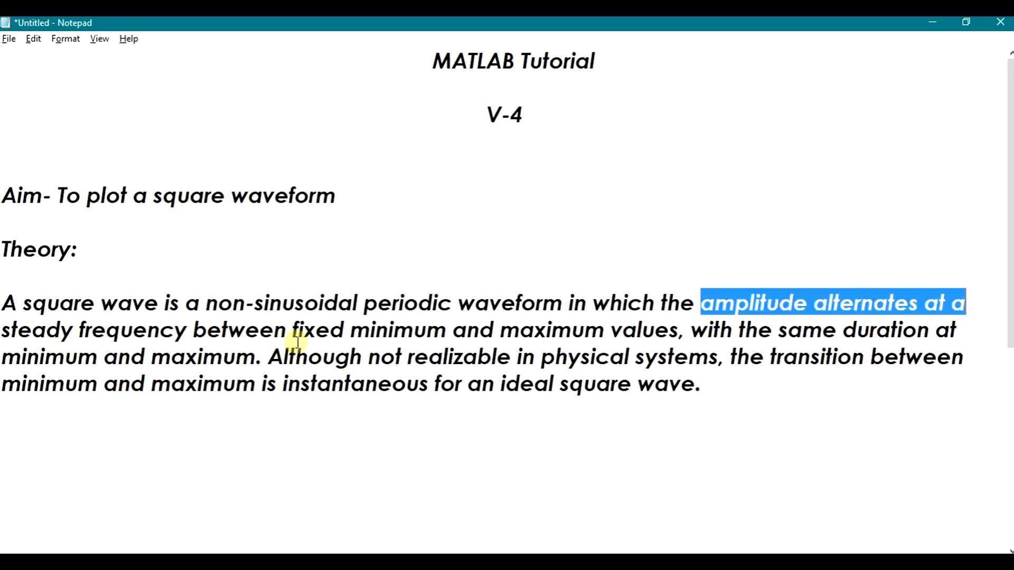
pyautogui.doubleClick(543, 330)
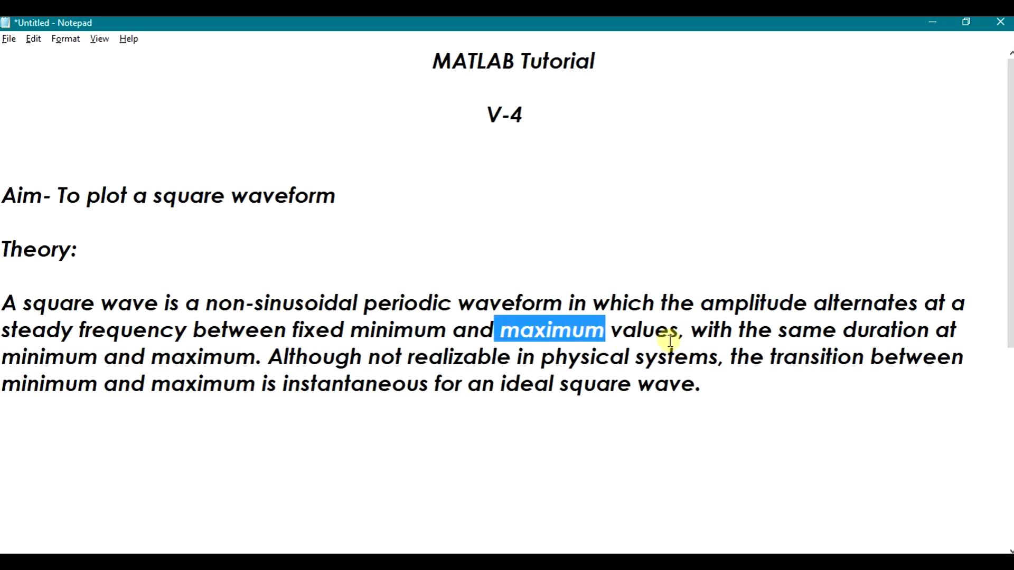
pyautogui.moveTo(927, 338)
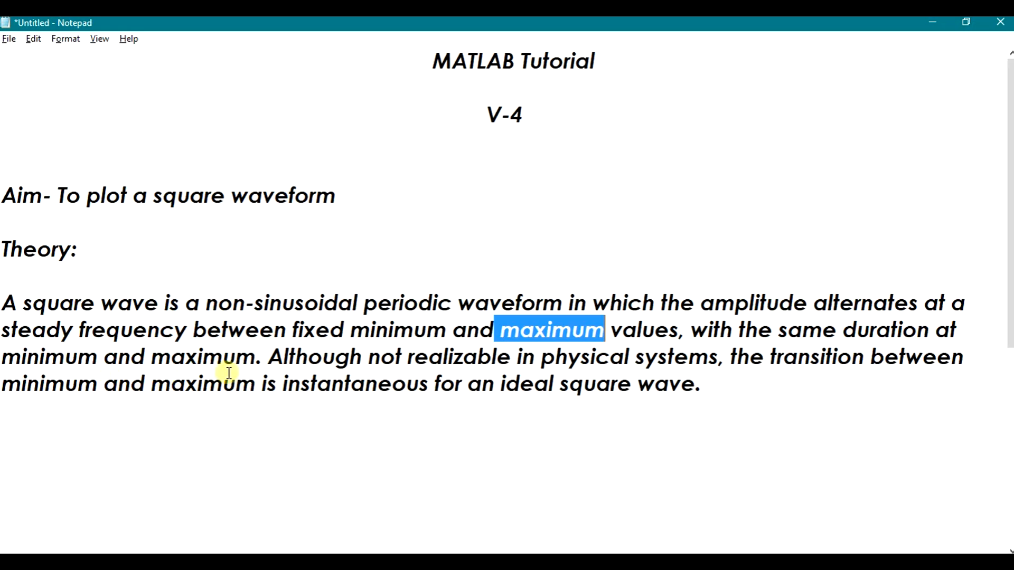
pyautogui.moveTo(411, 370)
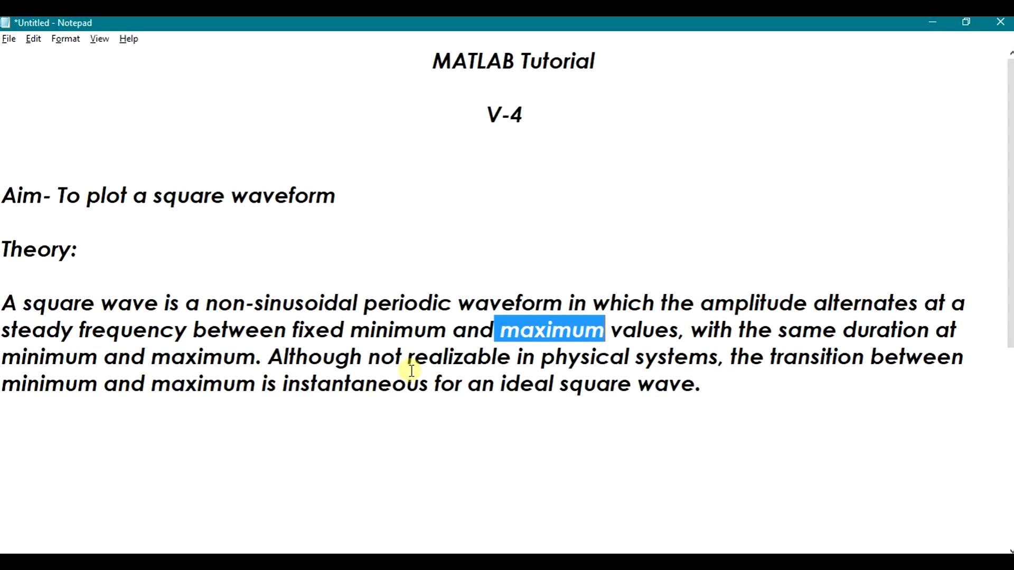
pyautogui.moveTo(678, 365)
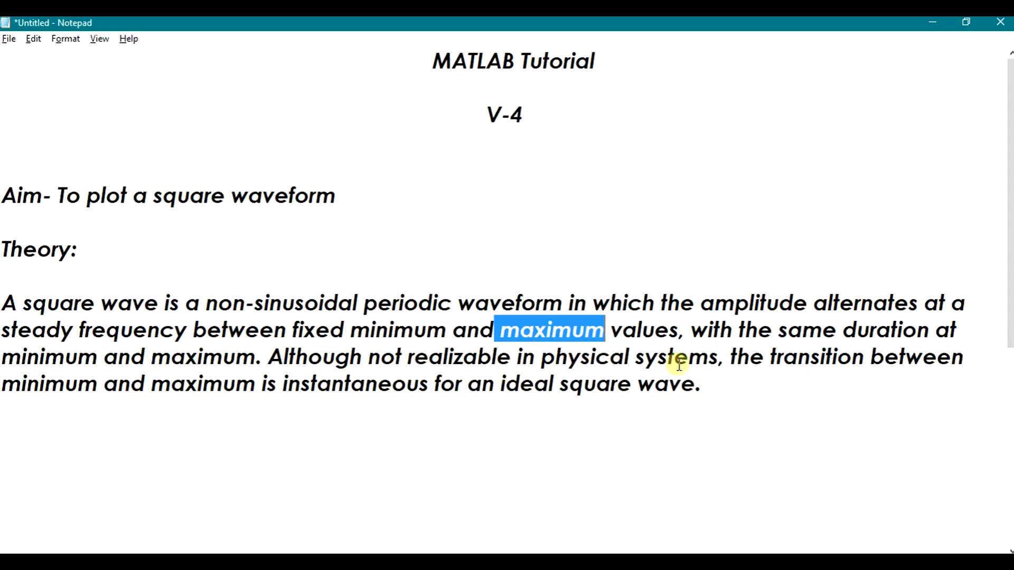
pyautogui.moveTo(755, 358)
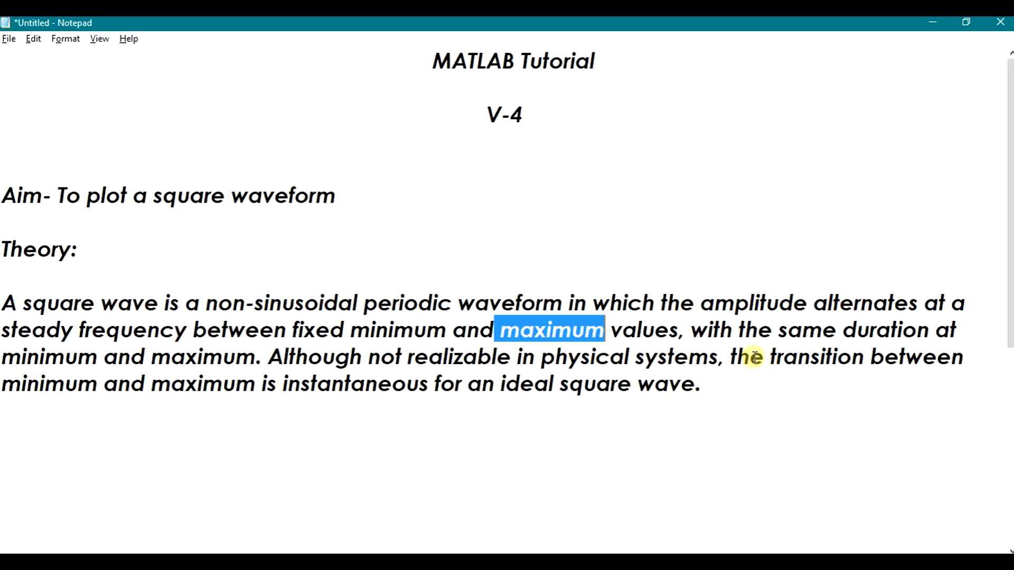
pyautogui.moveTo(291, 389)
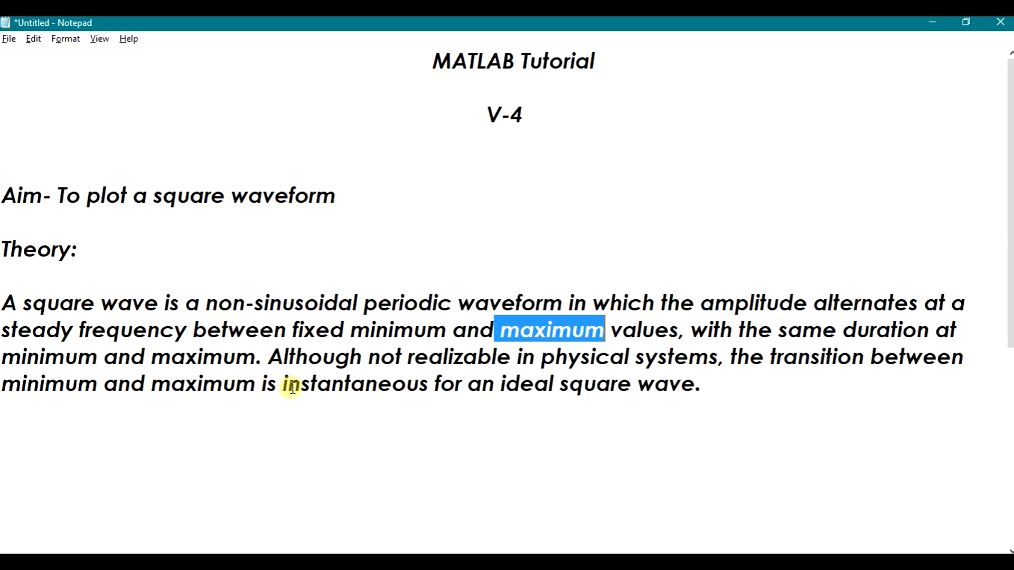
pyautogui.moveTo(457, 368)
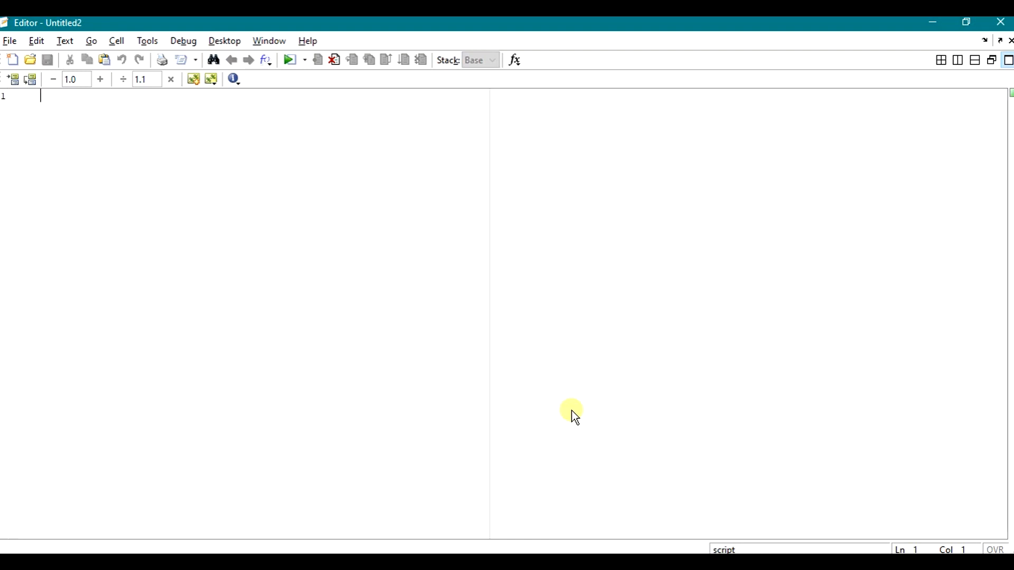
# Add the comment '% TO PERFORM SQUARE FUNCTION GRAPH' at the top of the script.
pyautogui.write('% TO')
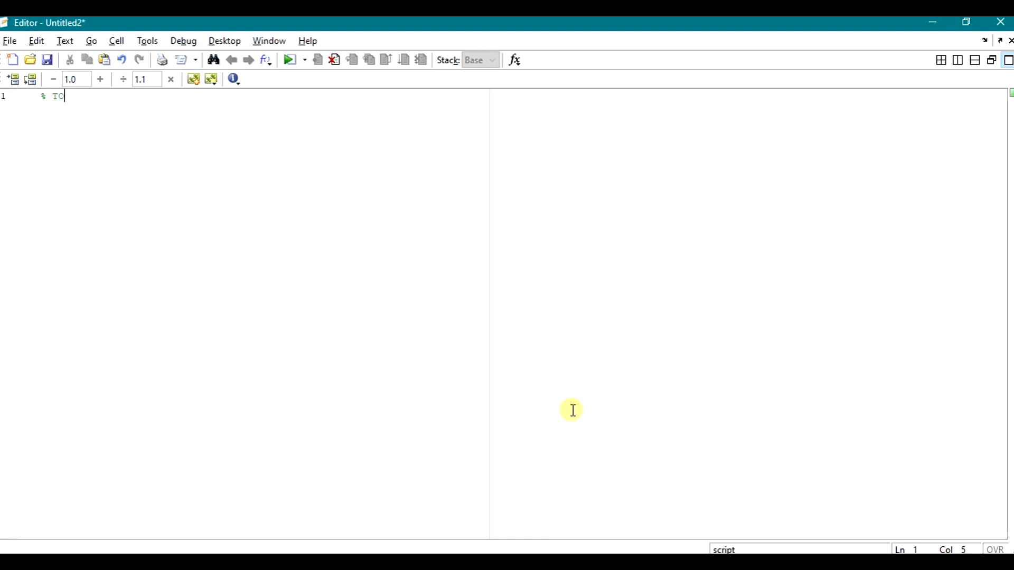
pyautogui.write('PERFO')
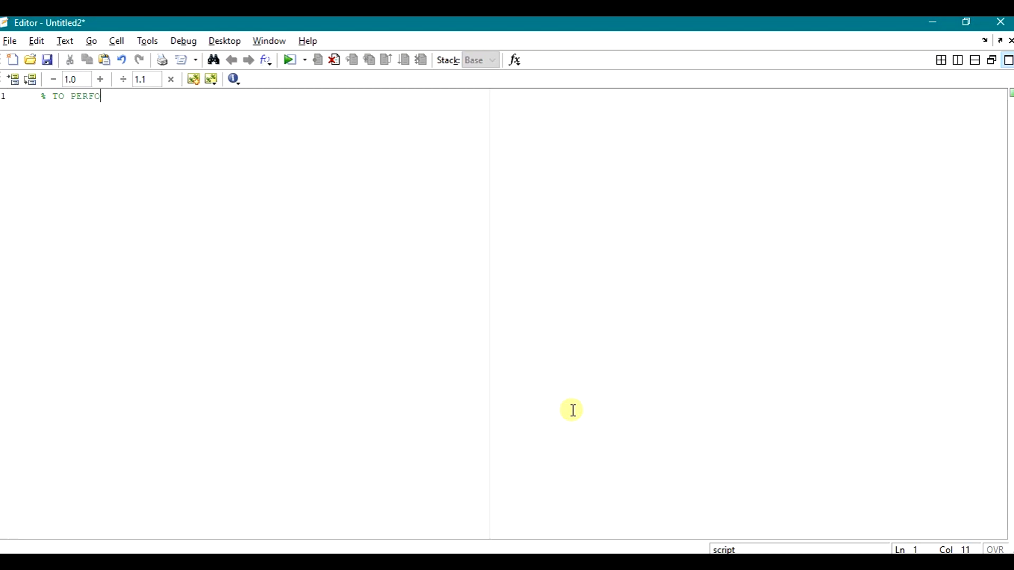
pyautogui.write('RM SQUA')
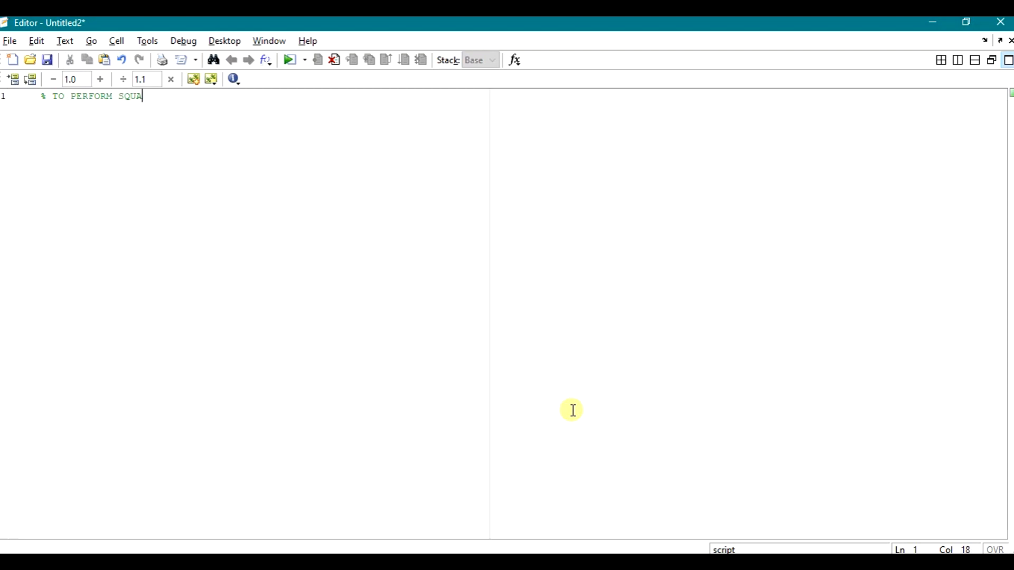
pyautogui.write('RE')
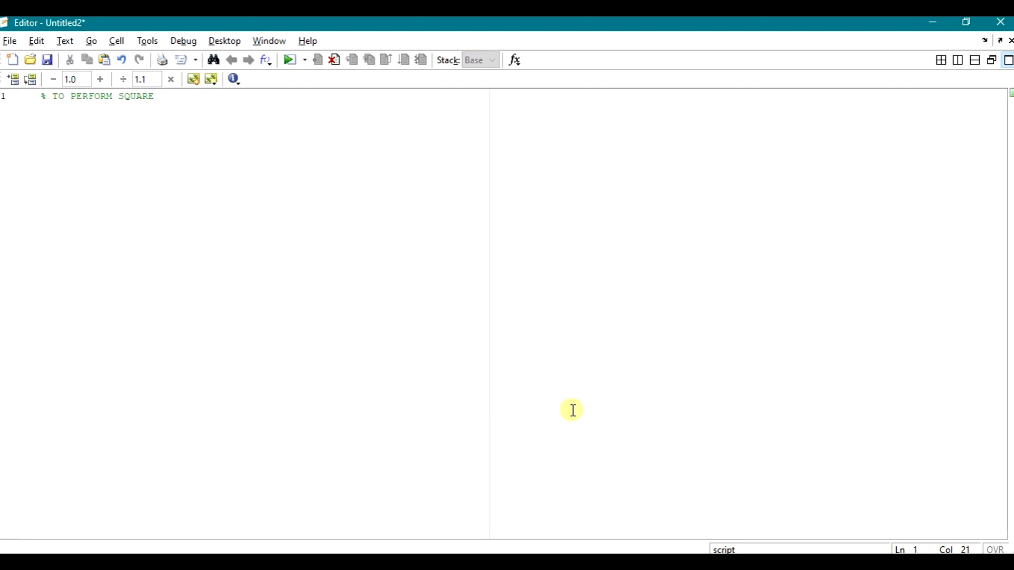
pyautogui.write('FUNC')
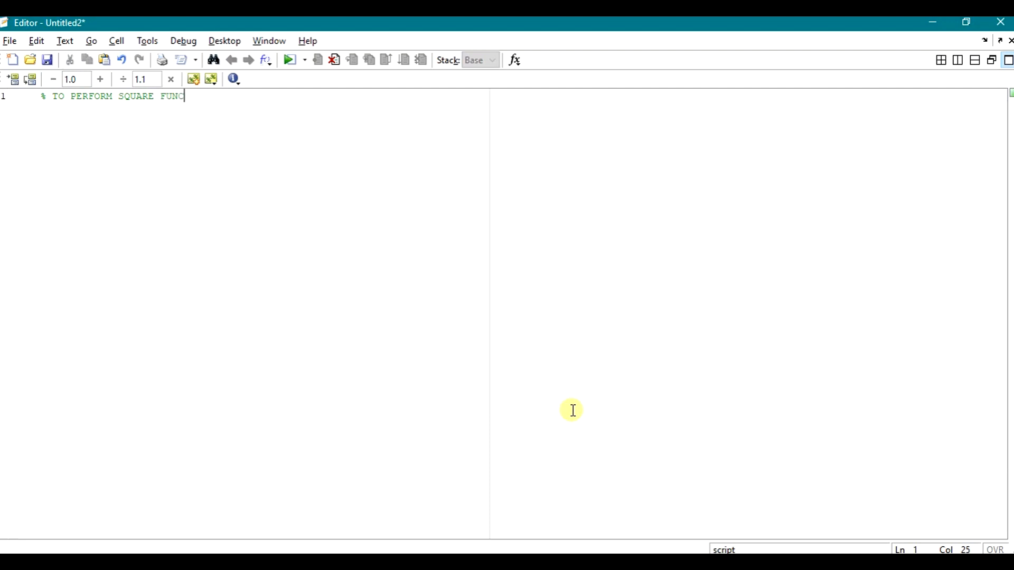
pyautogui.write('TION GRA')
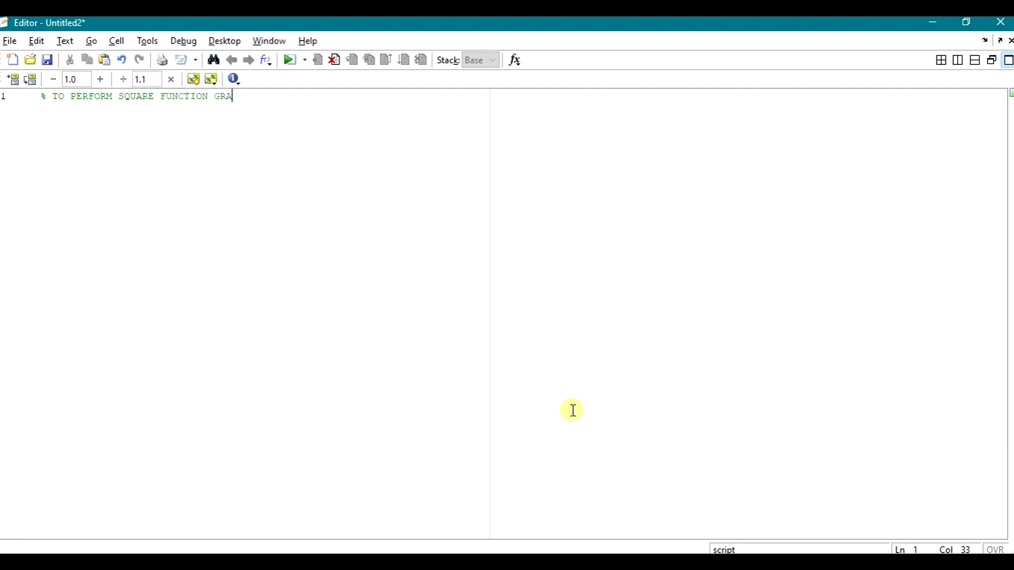
pyautogui.write('PH')
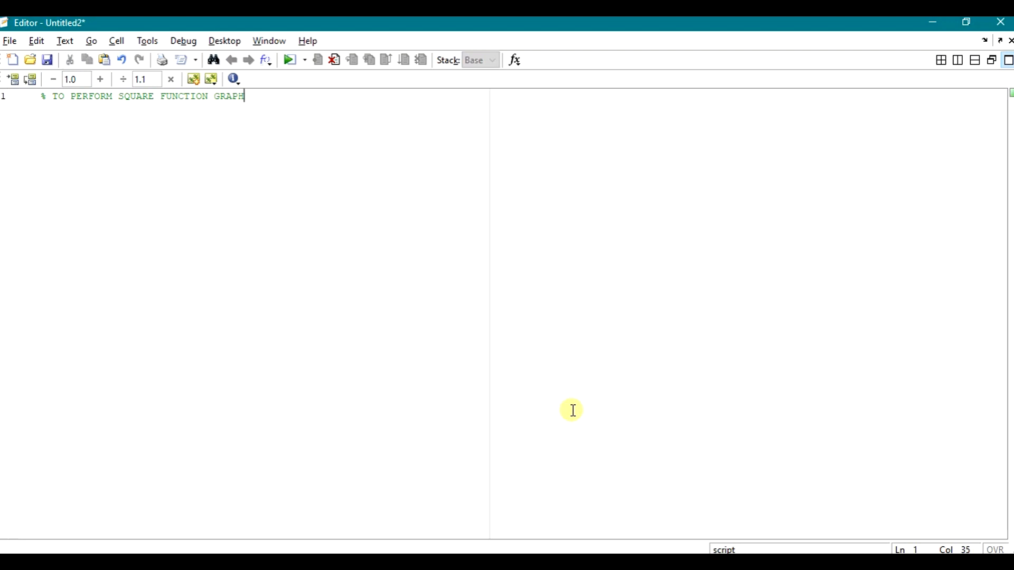
pyautogui.press('Enter')
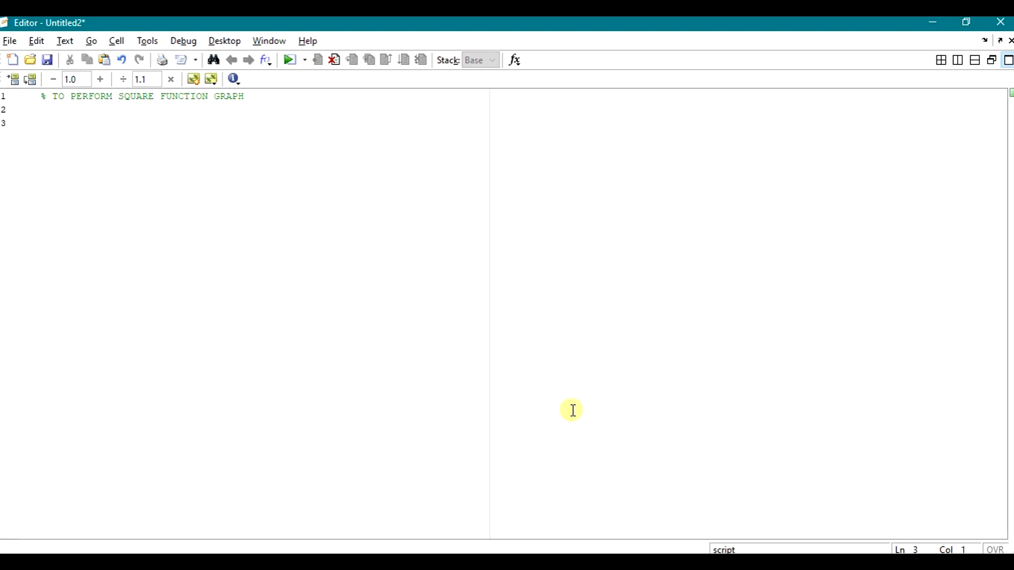
# Add clc and close all lines, then define t = -80 : 0.008 : 80.
pyautogui.write('clc;')
pyautogui.write('cloase a')
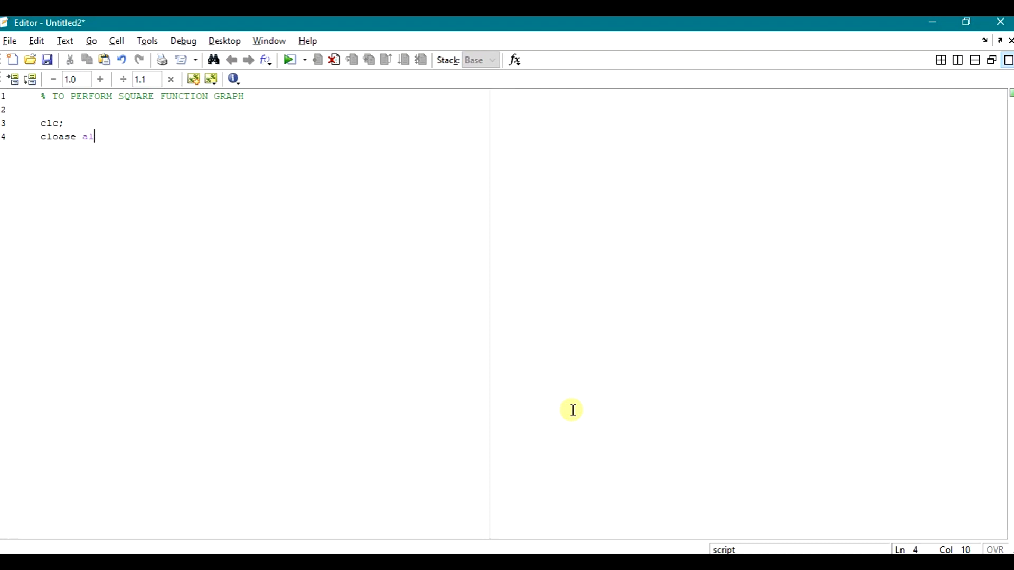
pyautogui.write('l;')
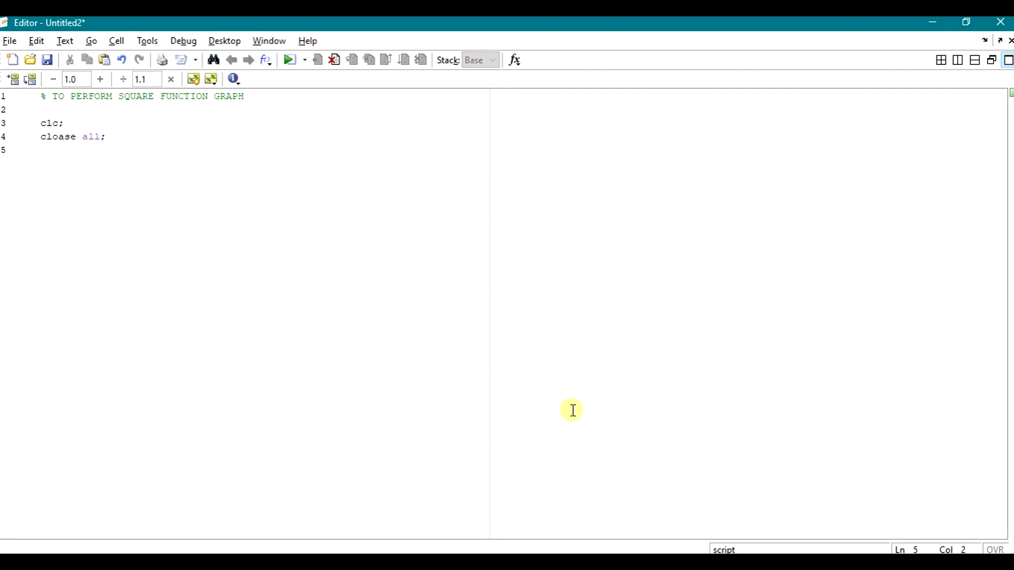
pyautogui.write('t =')
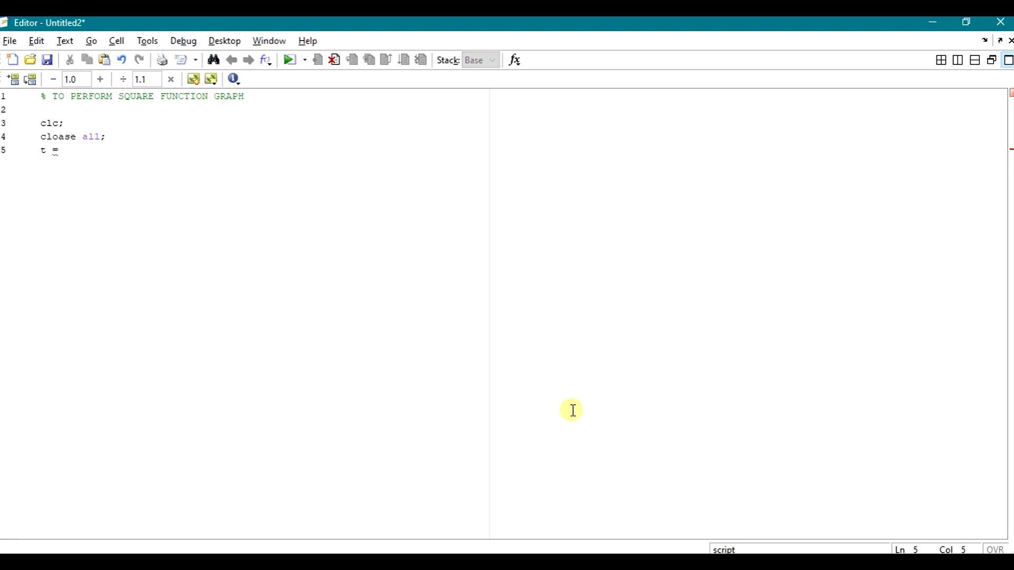
pyautogui.write('-80')
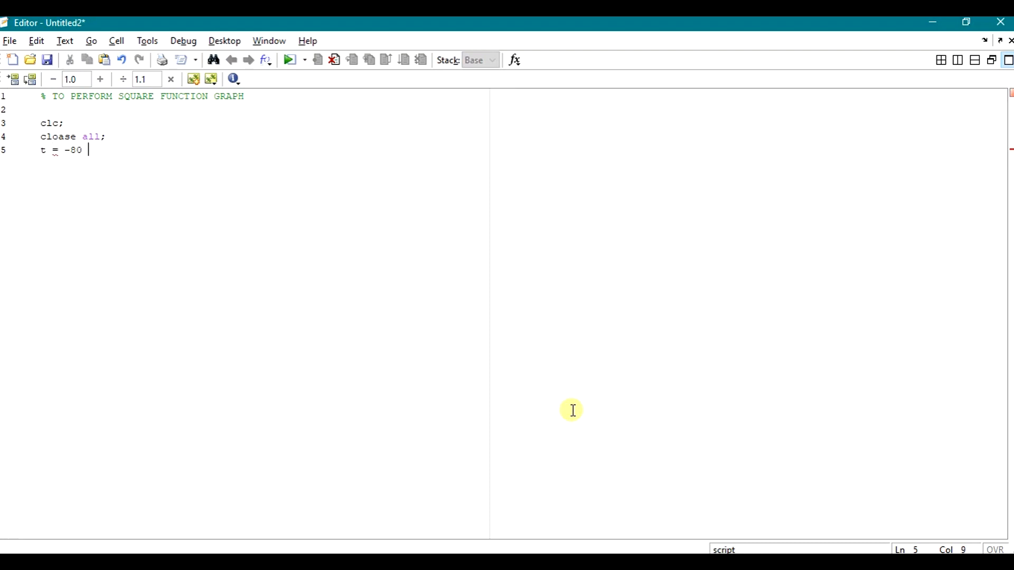
pyautogui.write(': 0')
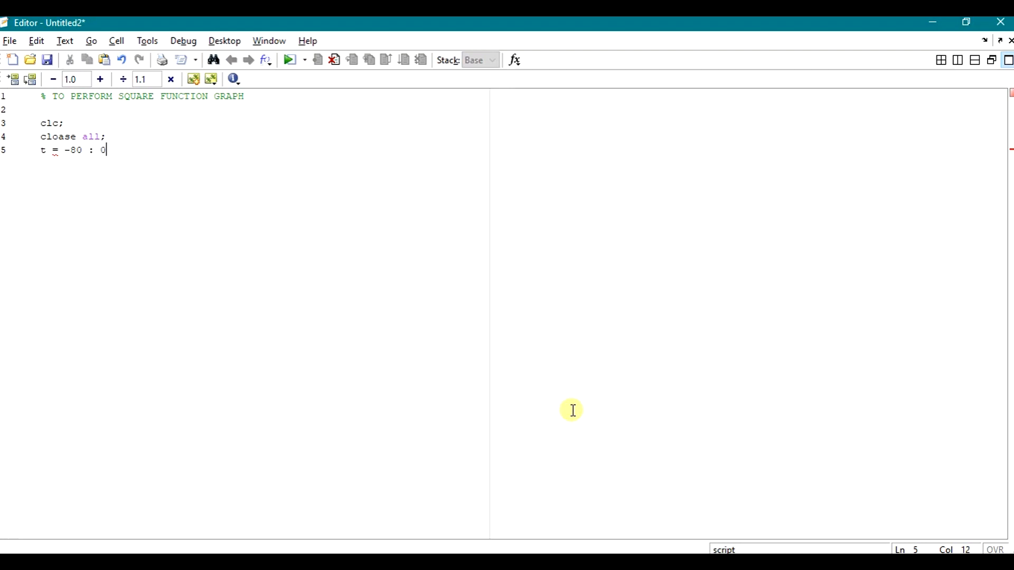
pyautogui.write('.00')
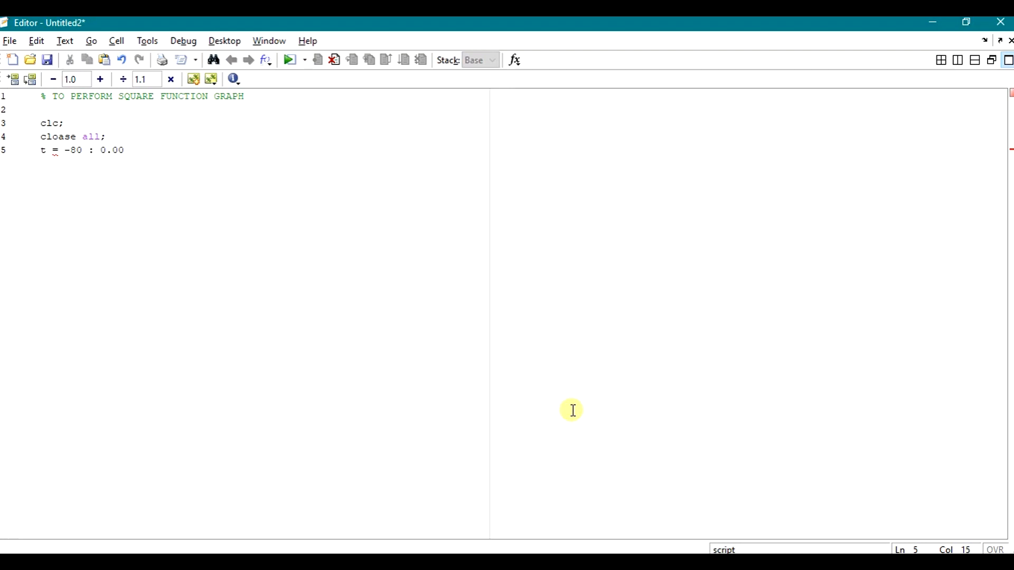
pyautogui.write('8 :')
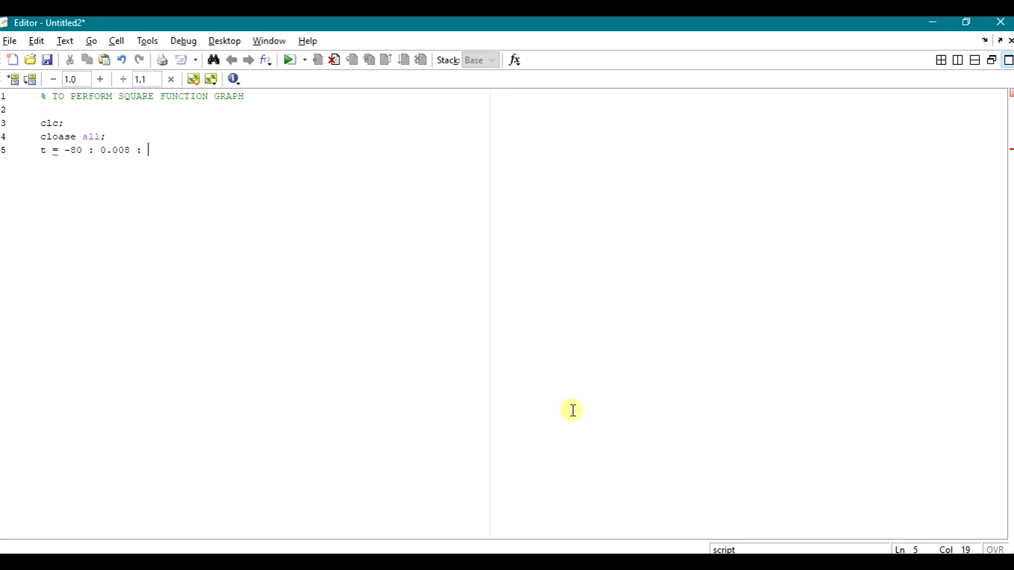
pyautogui.write('80')
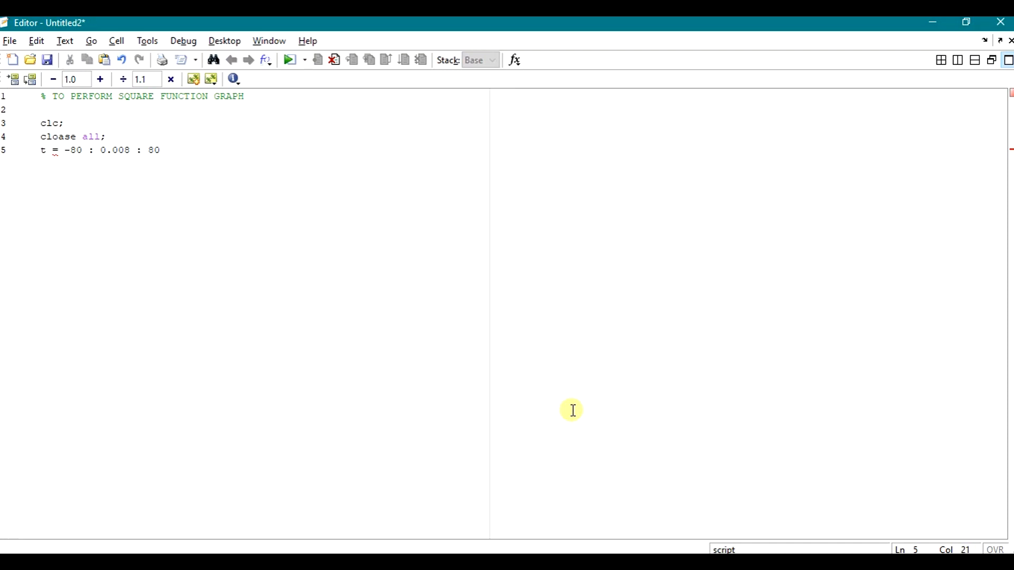
pyautogui.write(':')
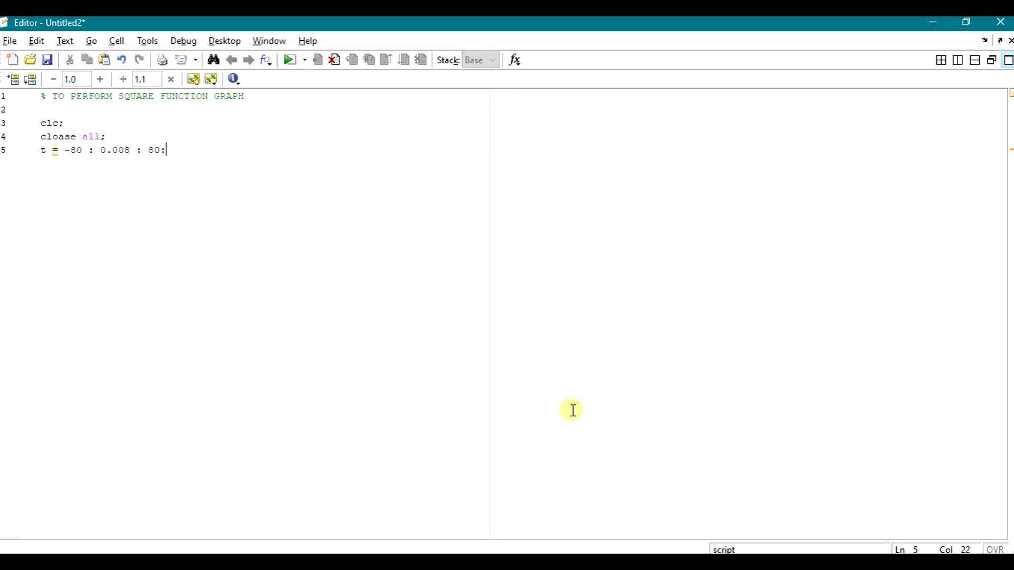
# Add the line u = square(t); to compute the square wave.
pyautogui.press('Enter')
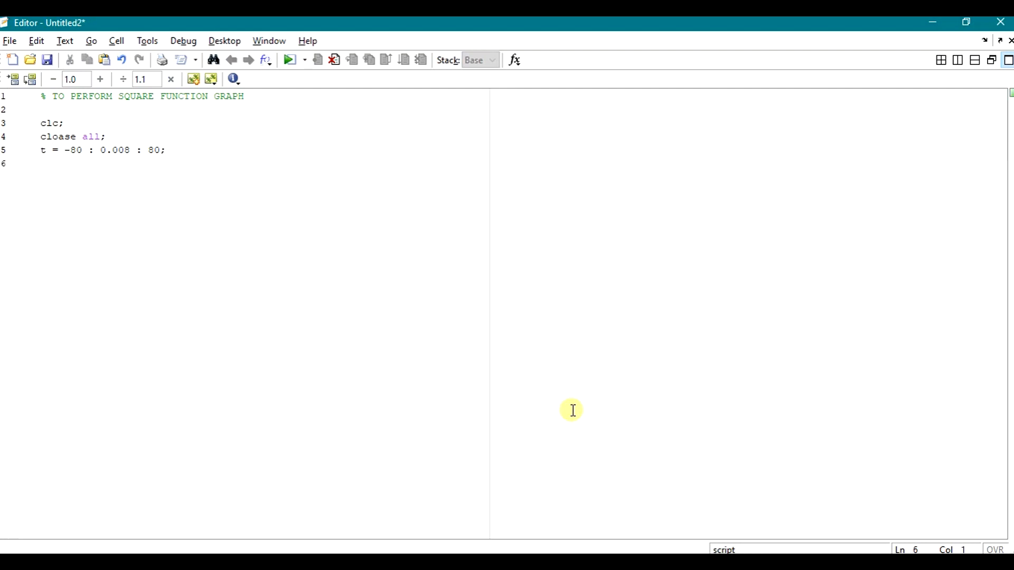
pyautogui.write('u =')
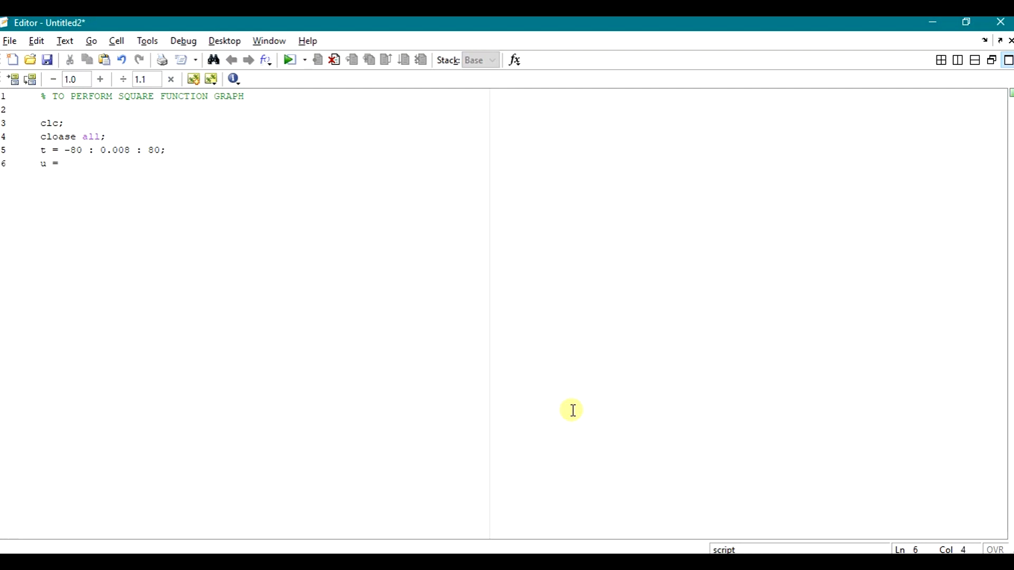
pyautogui.write('=')
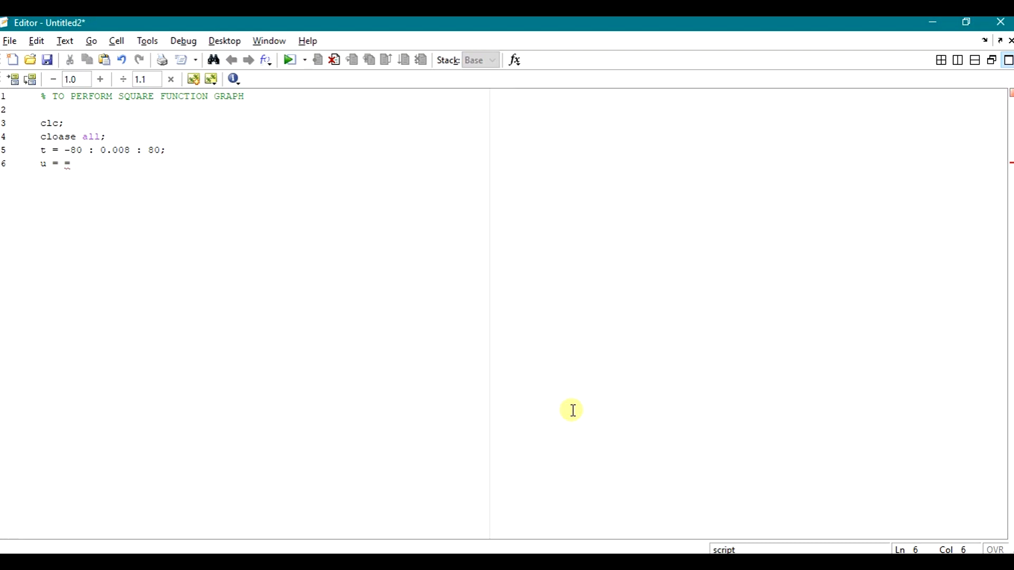
pyautogui.write('square')
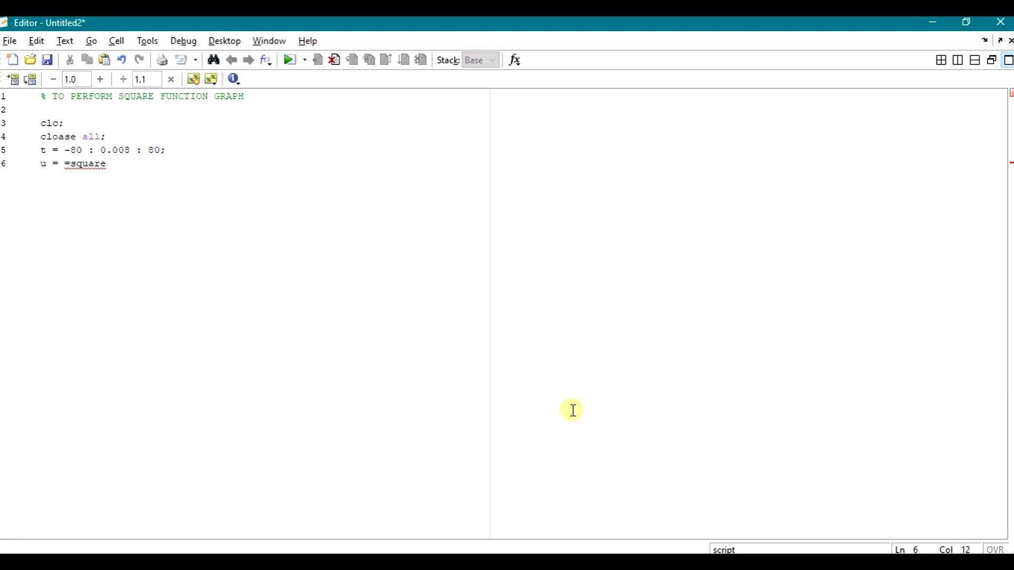
pyautogui.write('(')
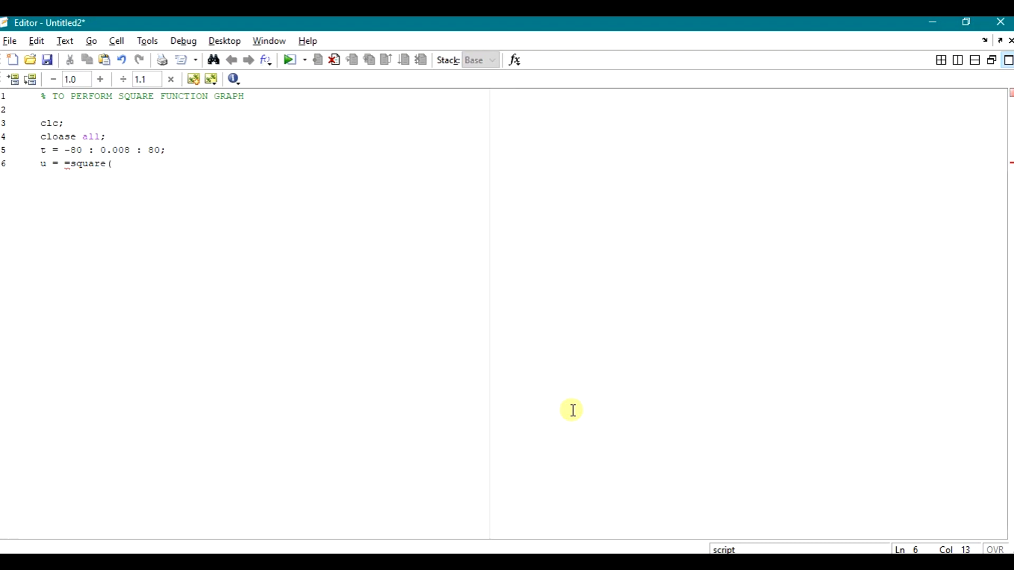
pyautogui.write('t)')
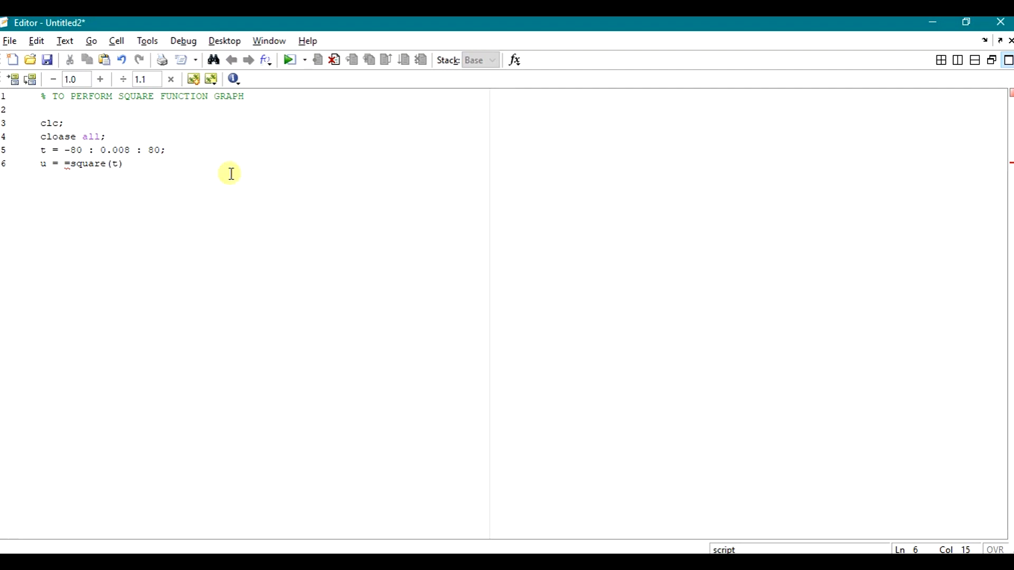
pyautogui.write(';')
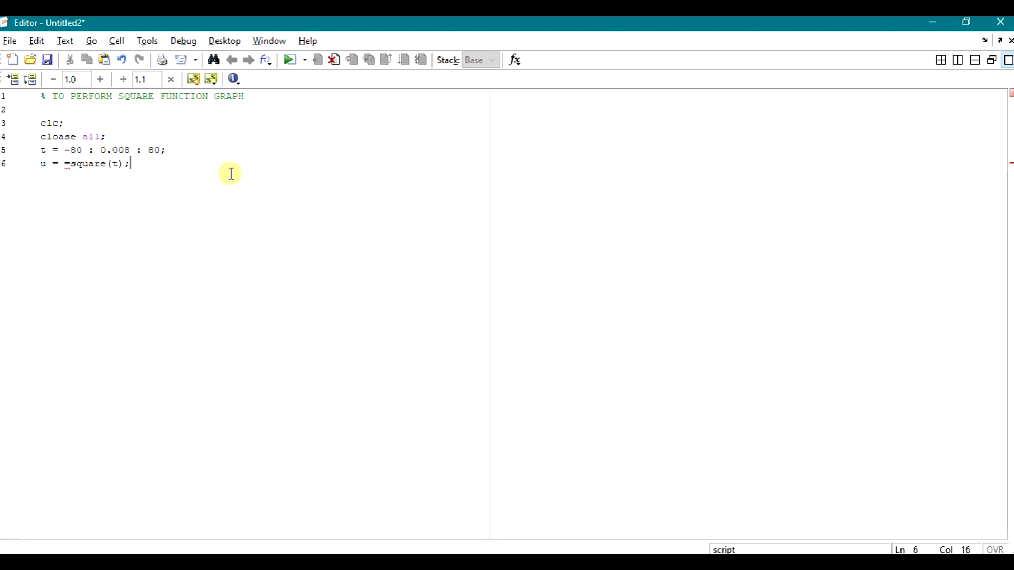
# Add plot(t,u); to plot the wave against time, removing stray characters.
pyautogui.write('plo')
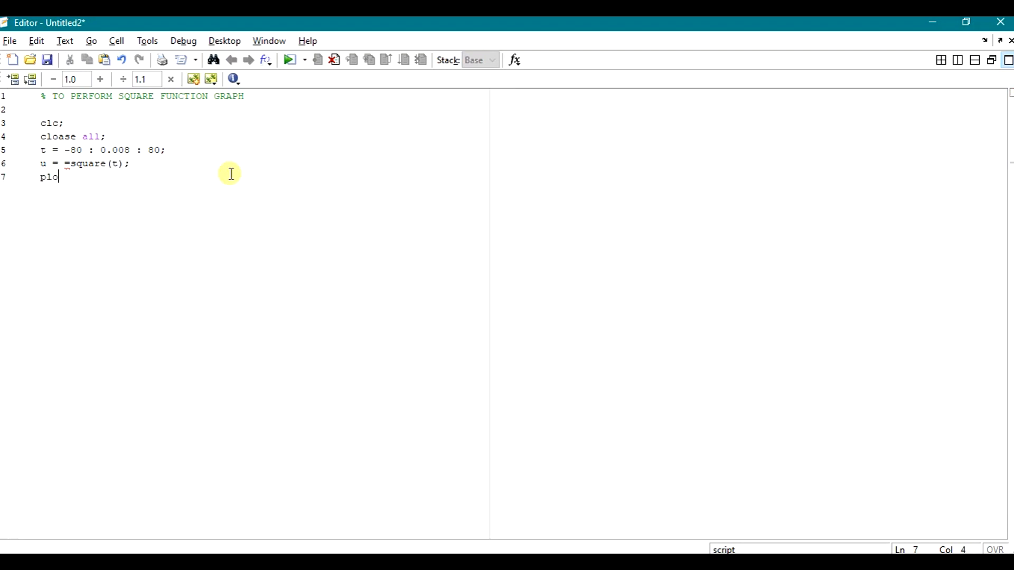
pyautogui.write('t')
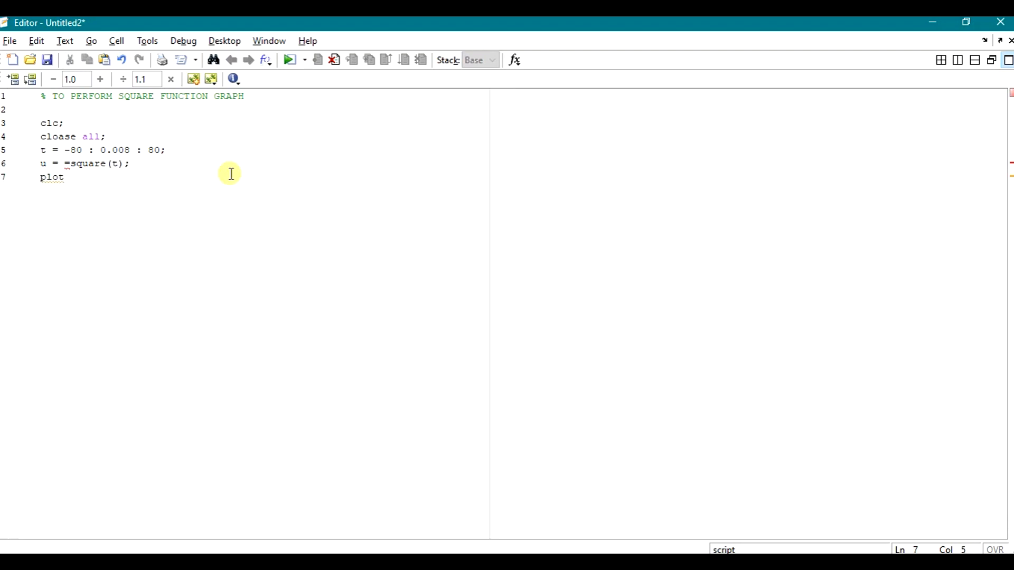
pyautogui.write('(')
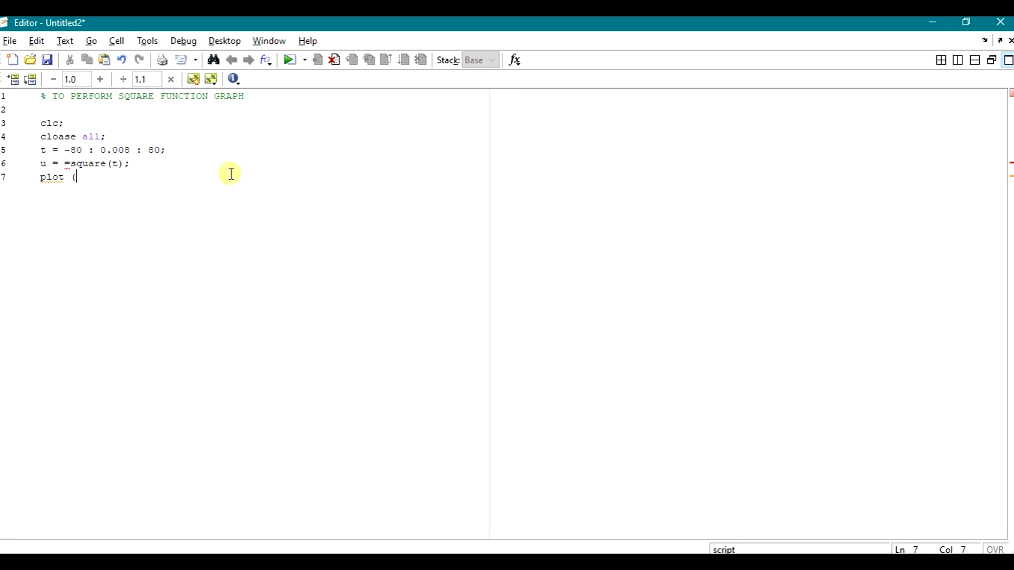
pyautogui.write('t,u')
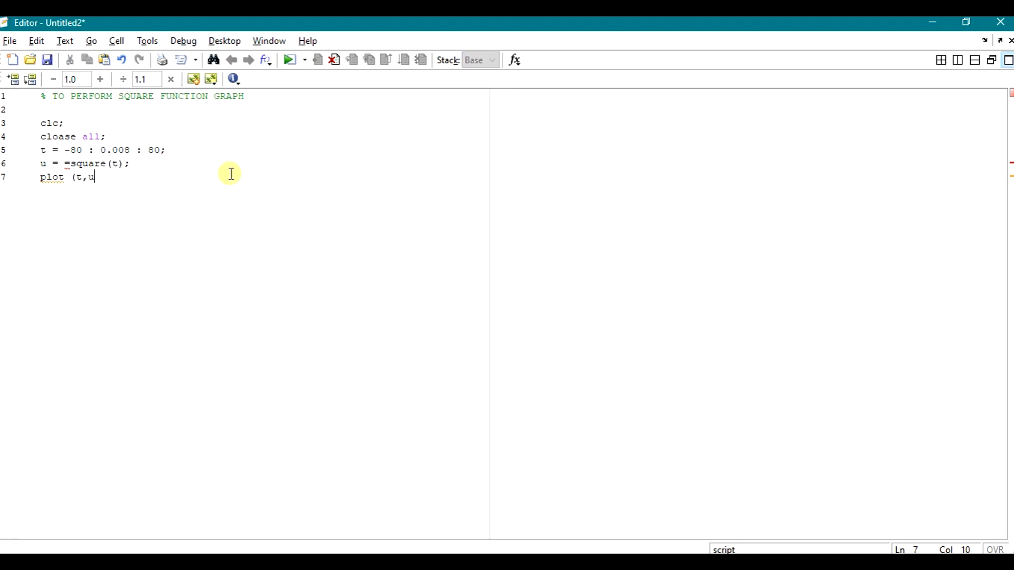
pyautogui.write('(=')
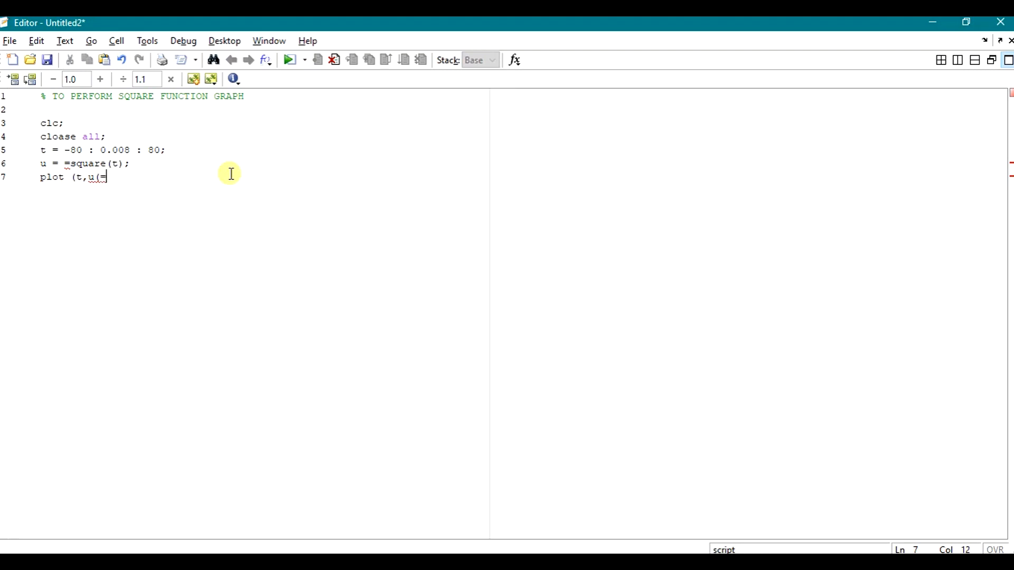
pyautogui.press('Backspace')
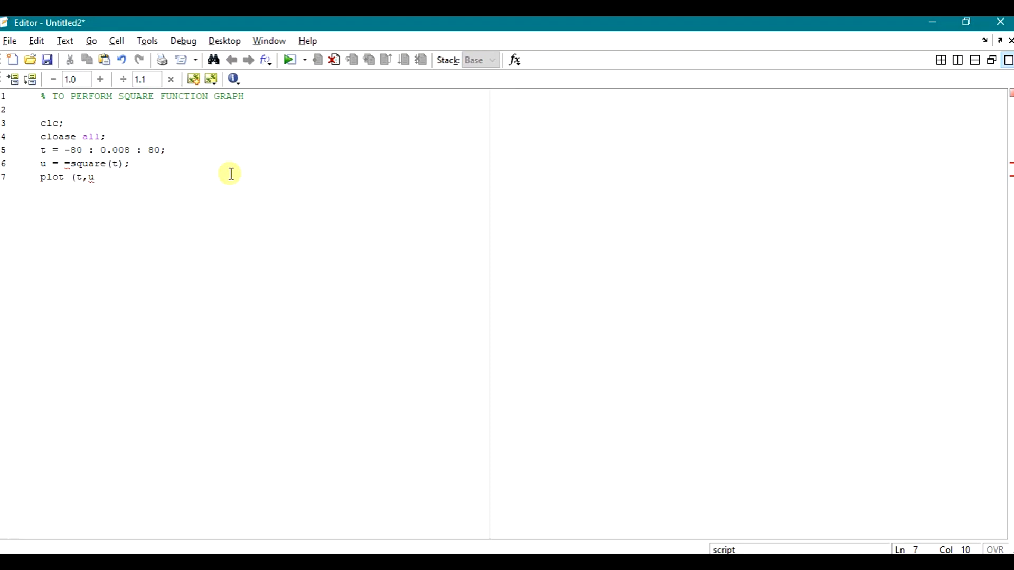
pyautogui.write(');')
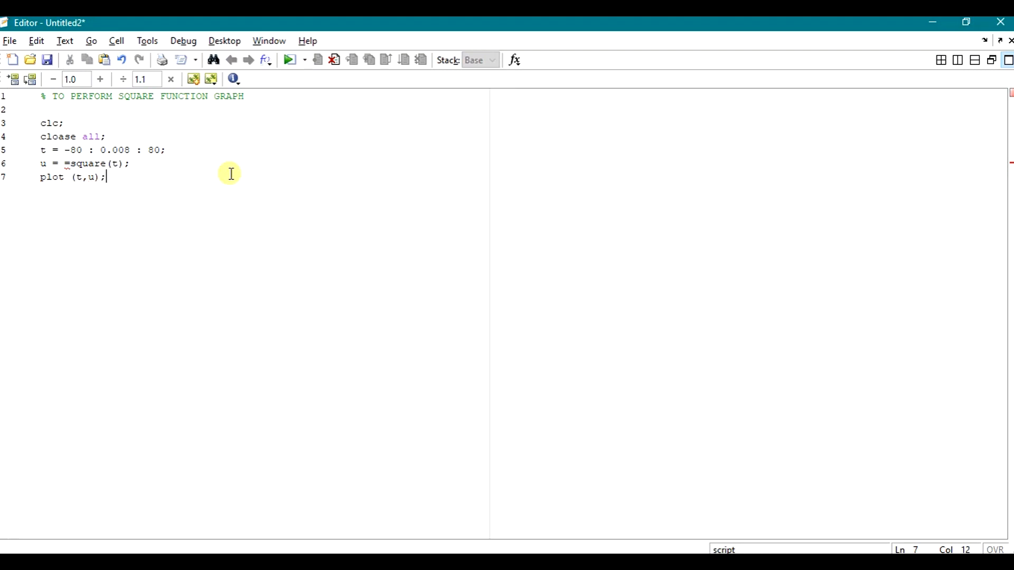
# Add axis([-20 20 0 2]) to set the plot limits.
pyautogui.write('a')
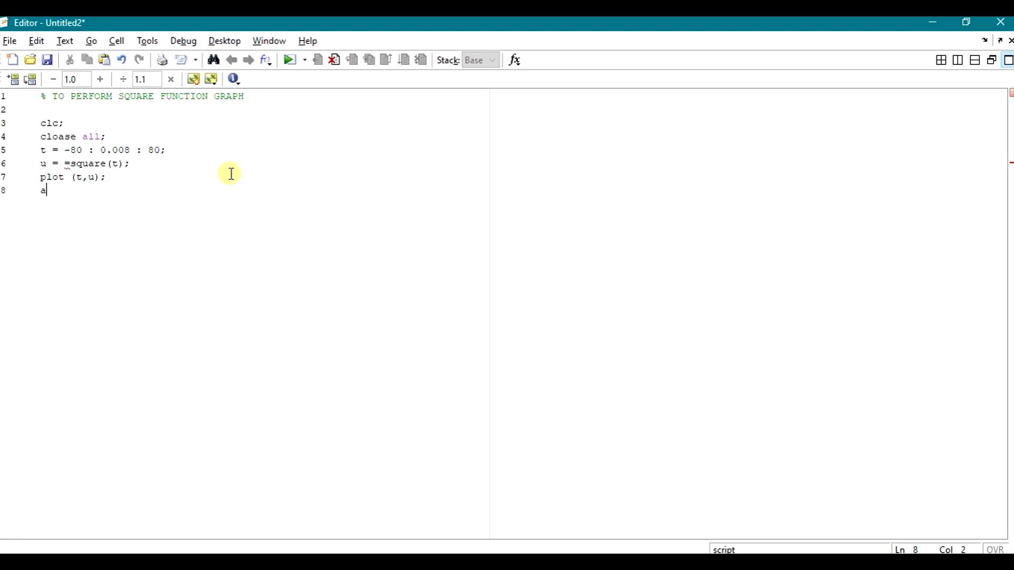
pyautogui.write('xis')
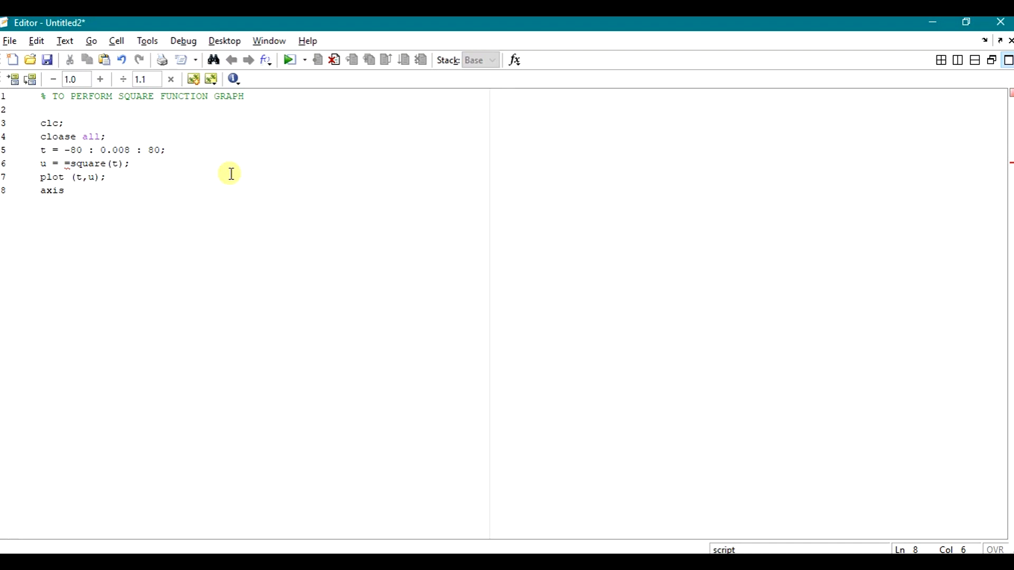
pyautogui.write('([ -')
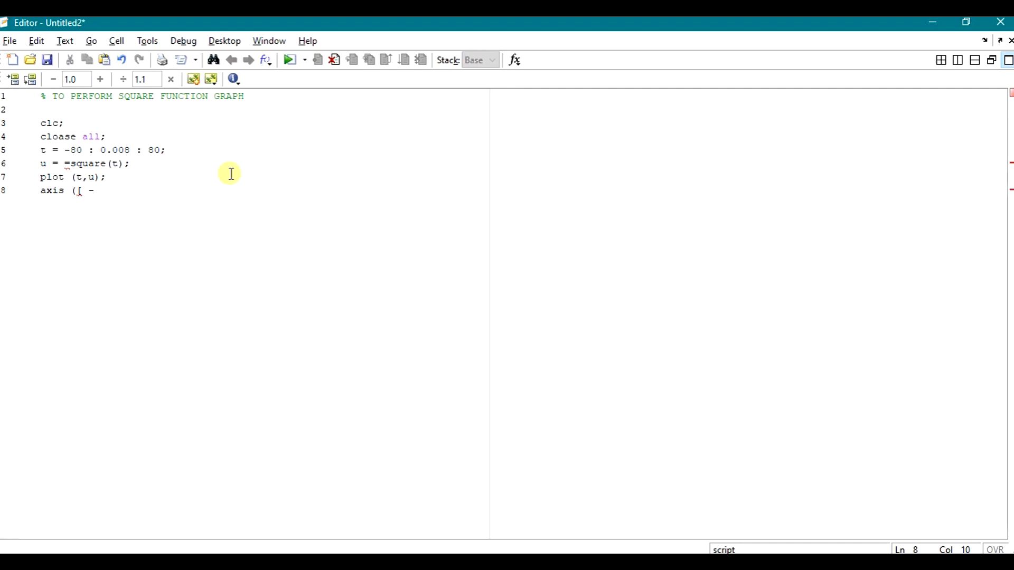
pyautogui.write('20')
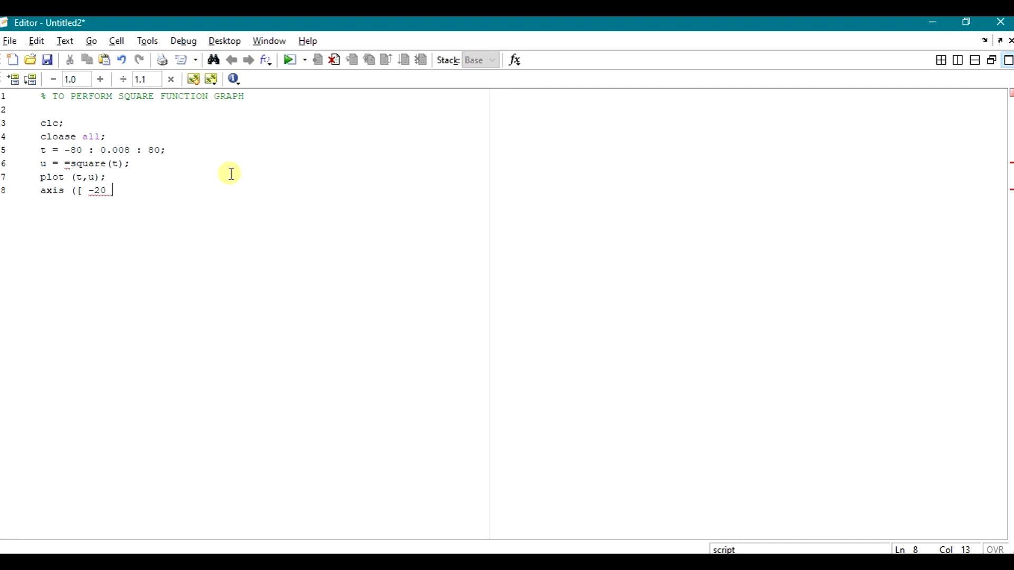
pyautogui.write('20 0')
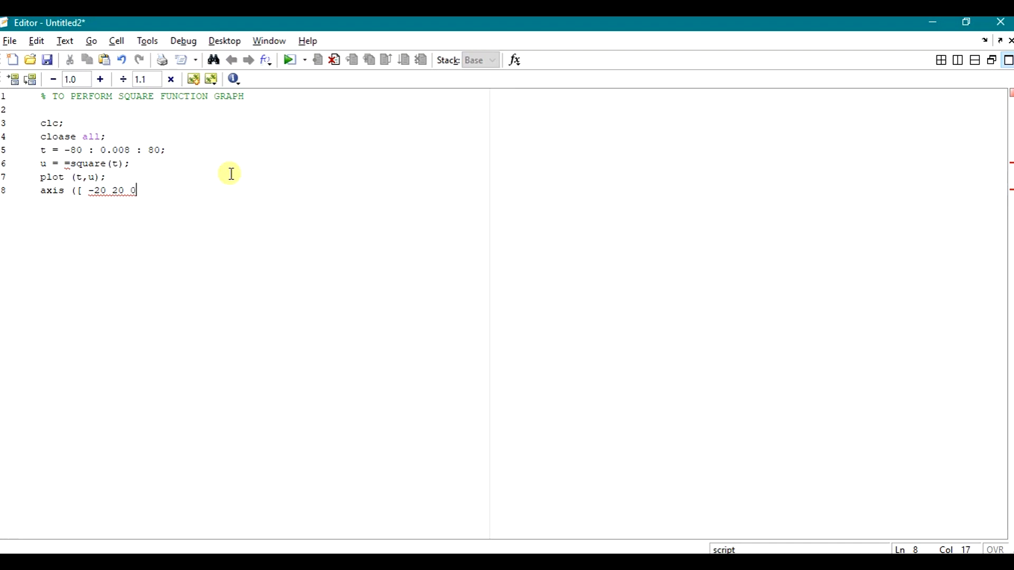
pyautogui.write('2])')
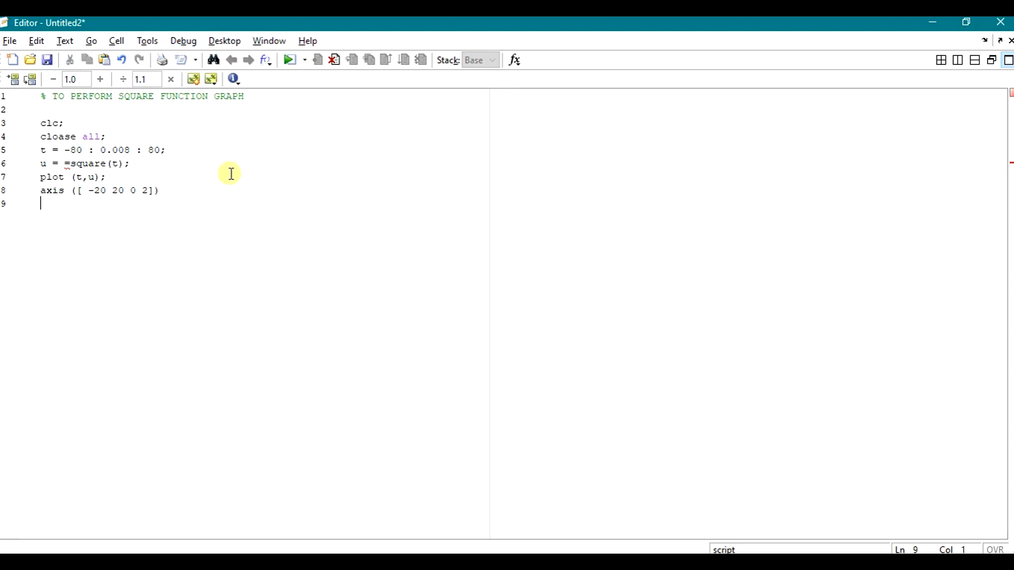
# Label the x-axis with xlabel('time(t)').
pyautogui.write('xlabel')
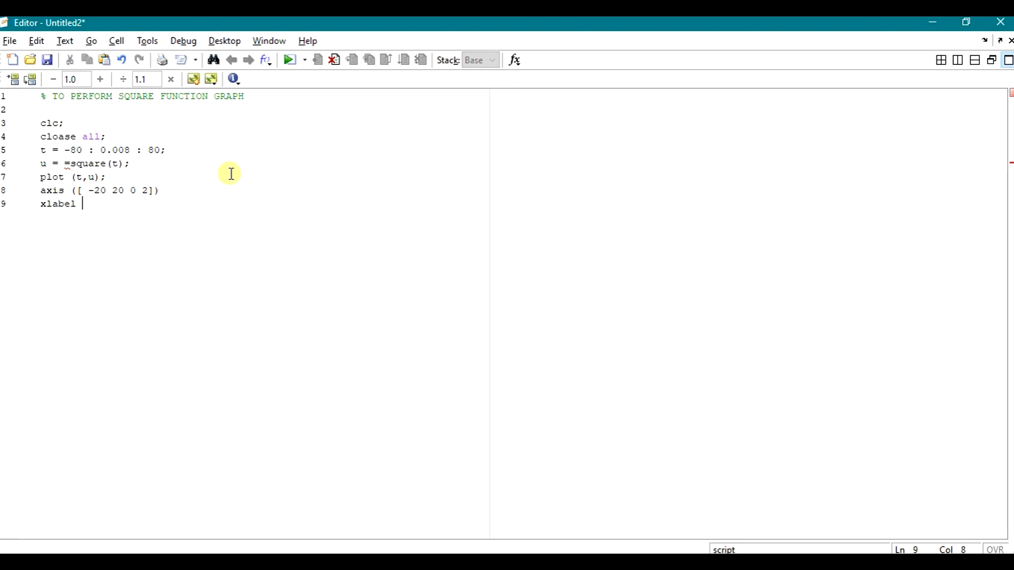
pyautogui.write('(')
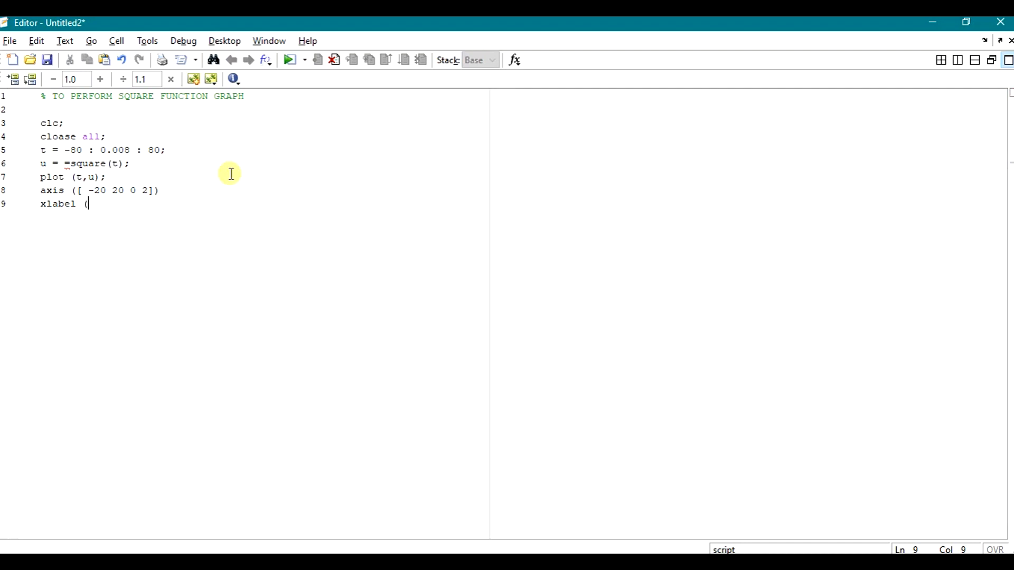
pyautogui.write('(')
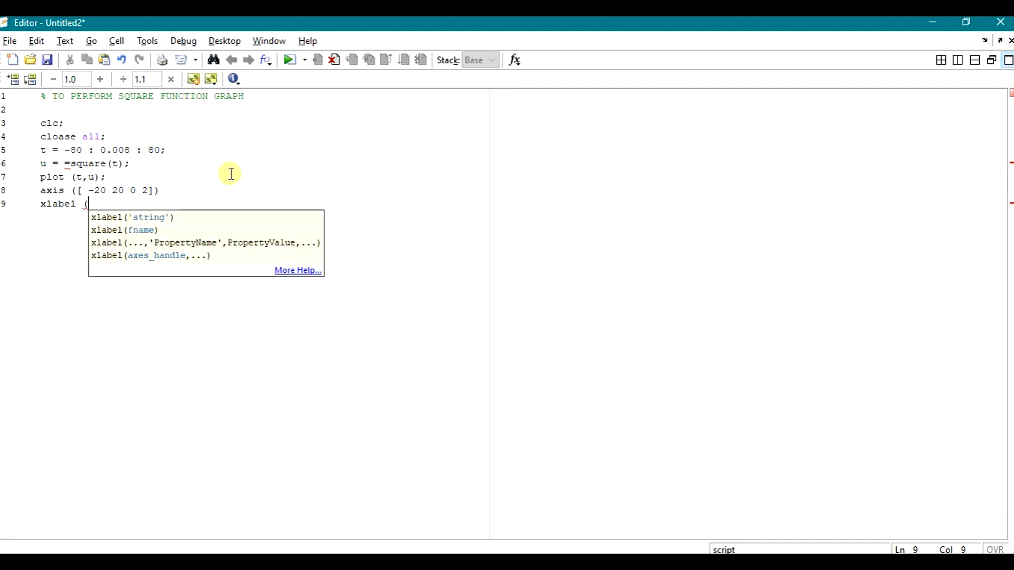
pyautogui.write("'ti")
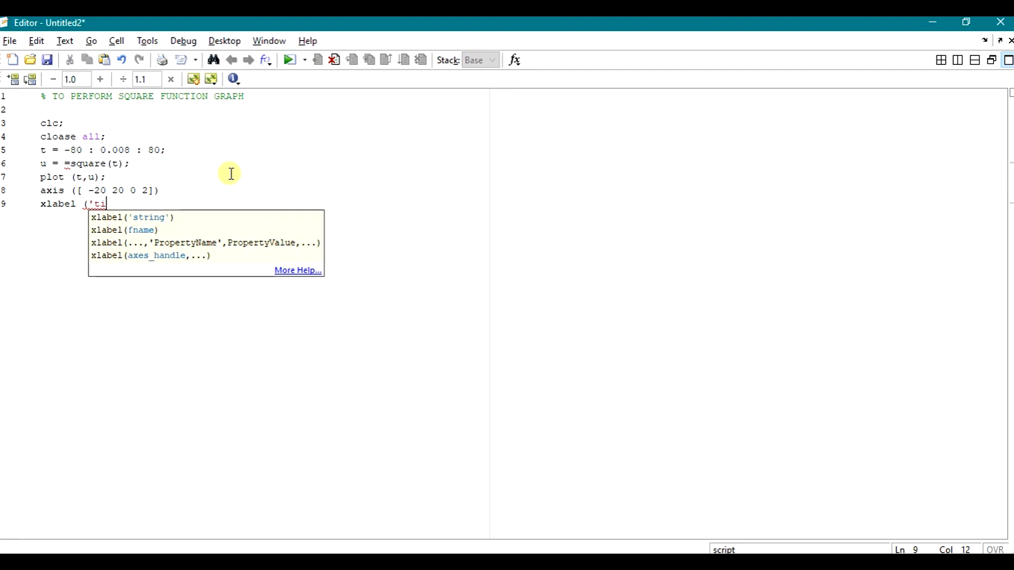
pyautogui.write('me(')
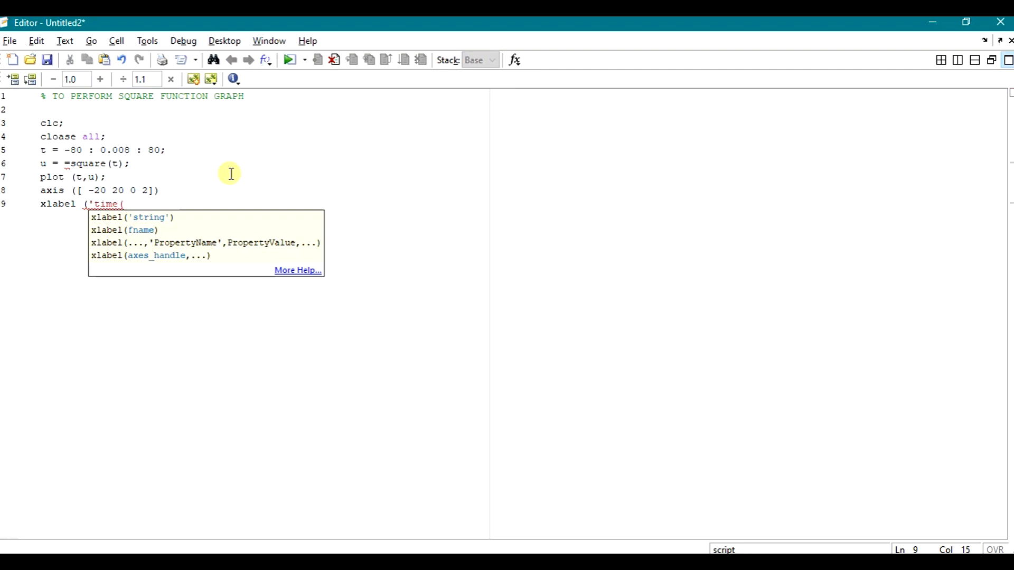
pyautogui.write("t)');")
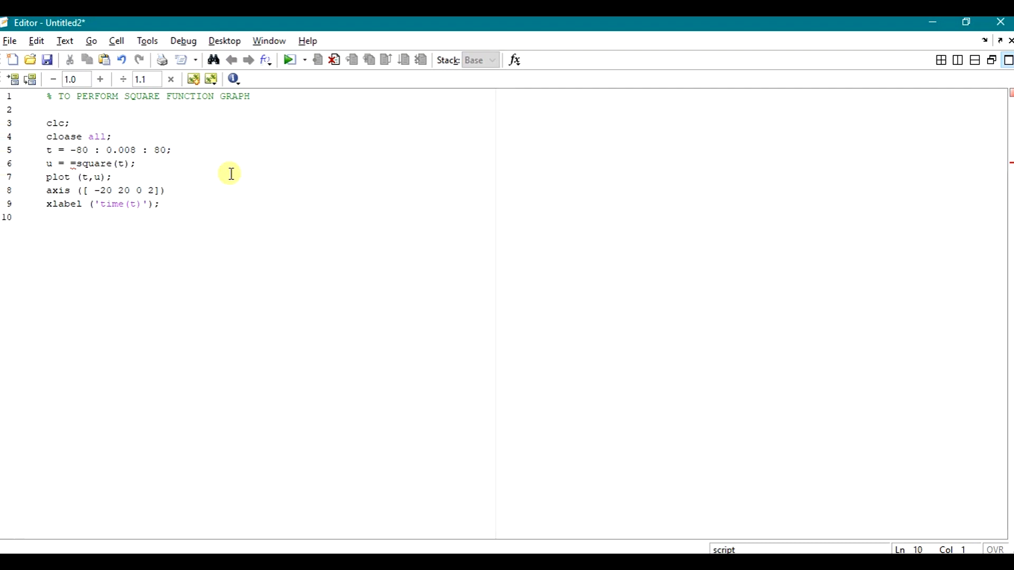
# Add ylabel('square wave u'); and delete the stray character on the next line.
pyautogui.write('ylabel')
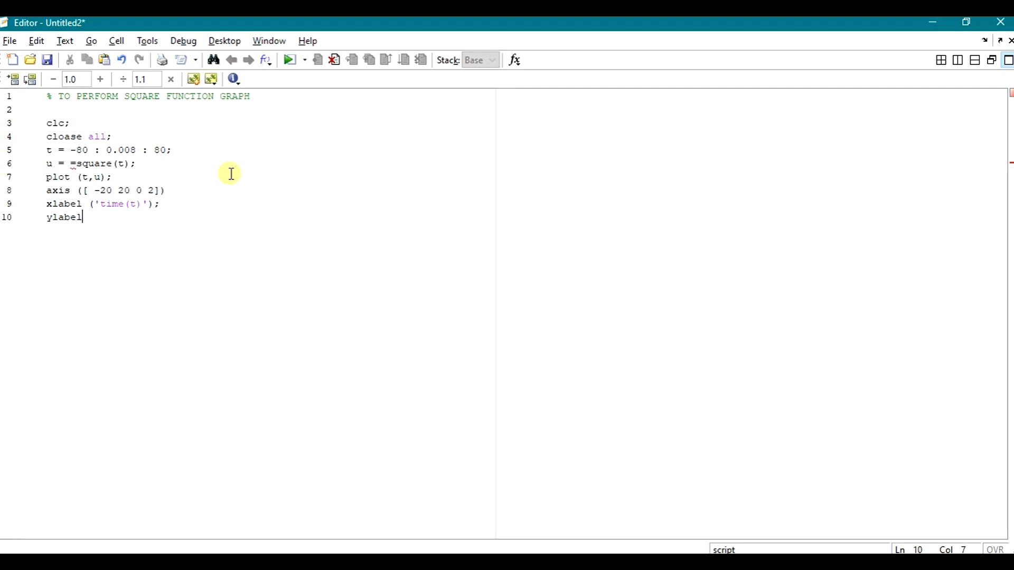
pyautogui.write('(')
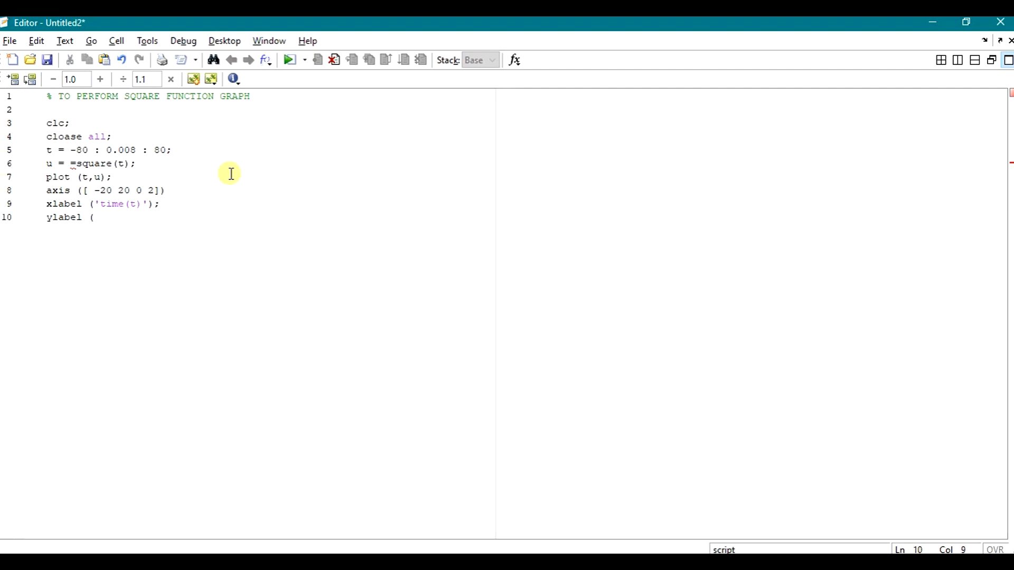
pyautogui.write("'")
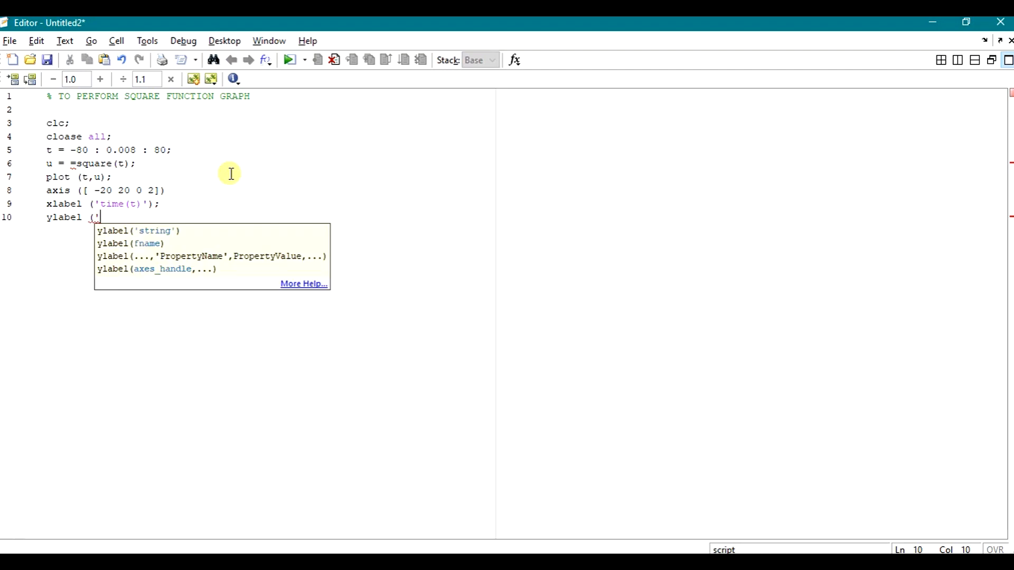
pyautogui.write('square w')
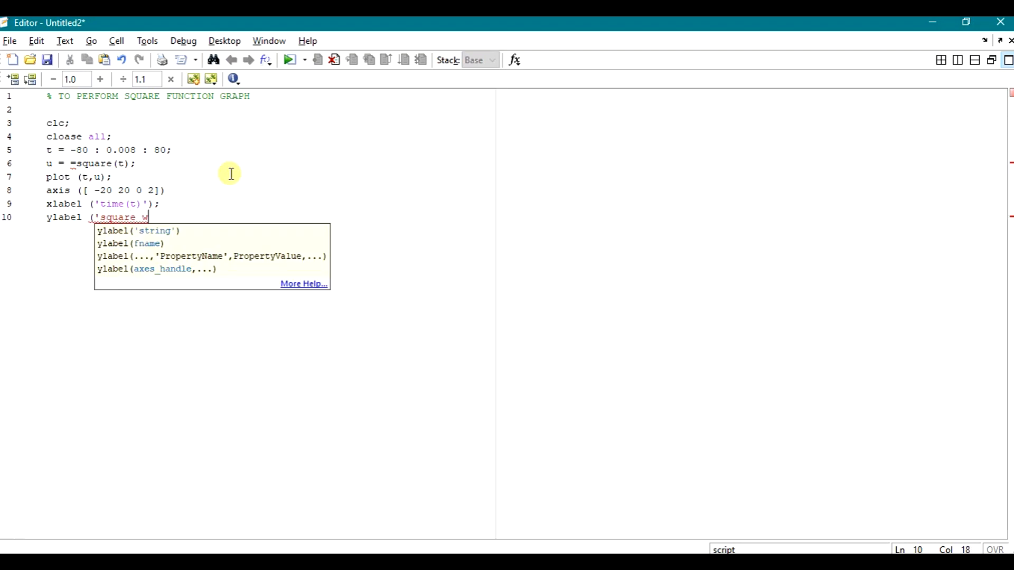
pyautogui.write('ave')
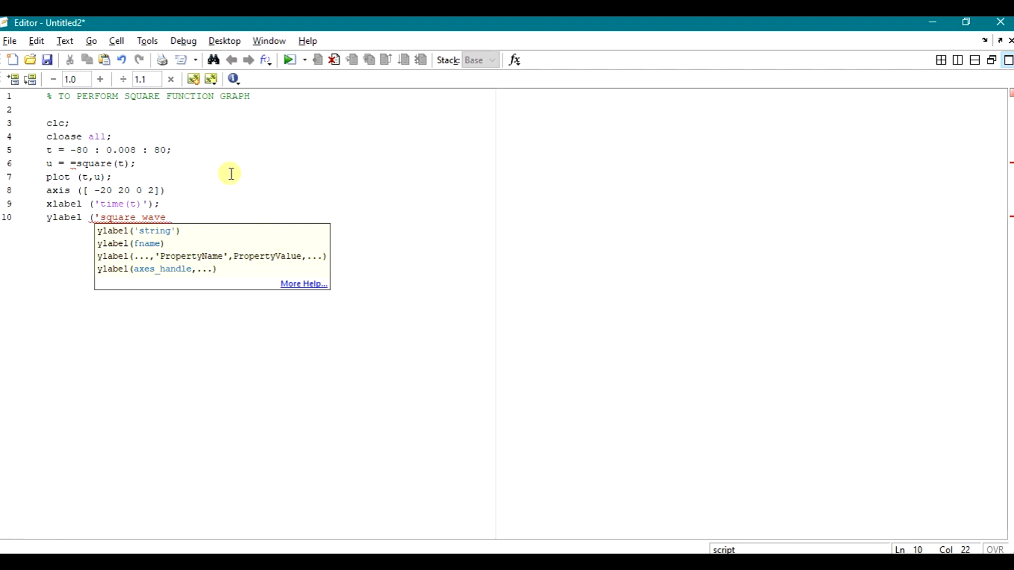
pyautogui.write('u')
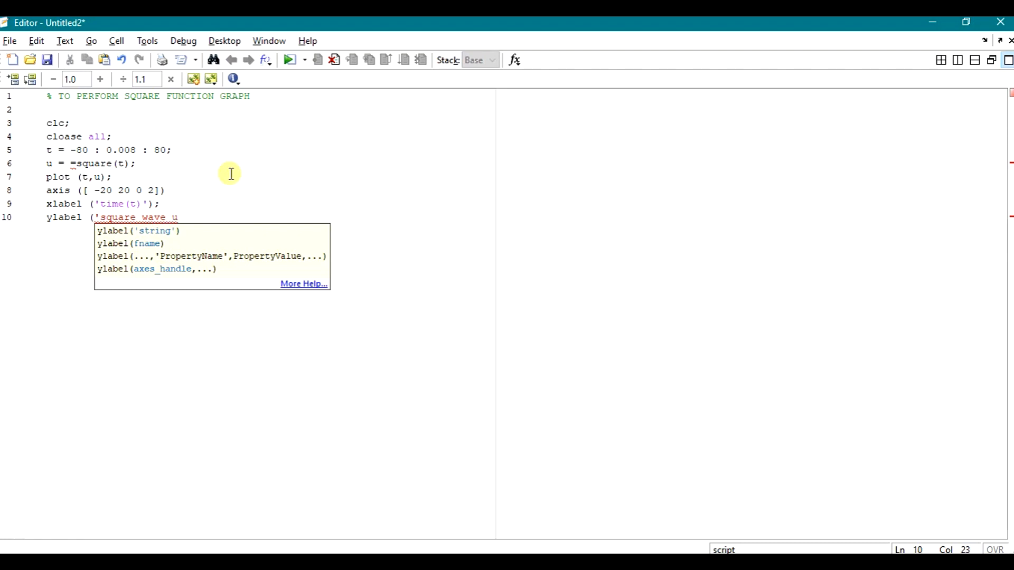
pyautogui.write("'")
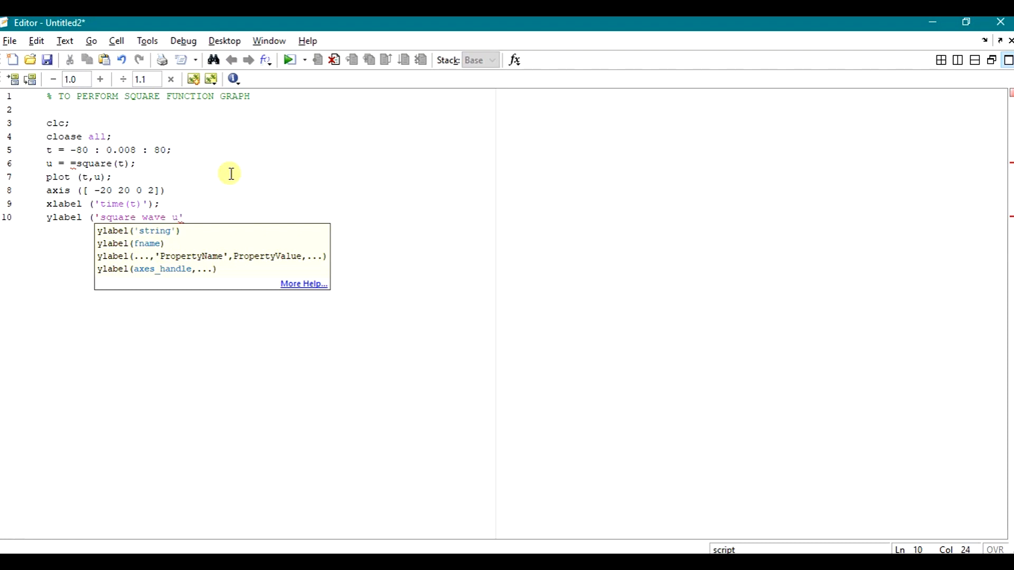
pyautogui.write("');")
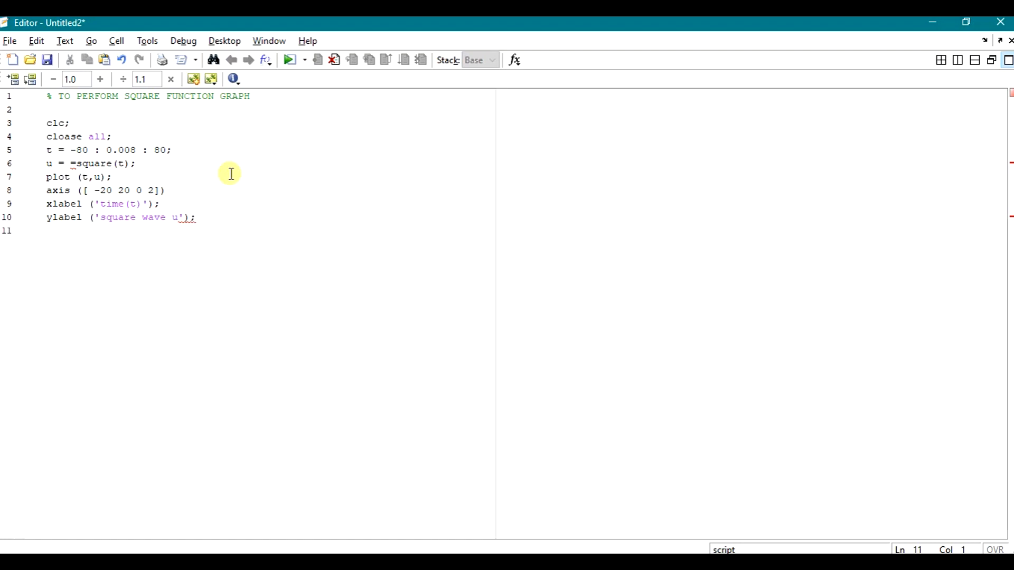
pyautogui.write('e')
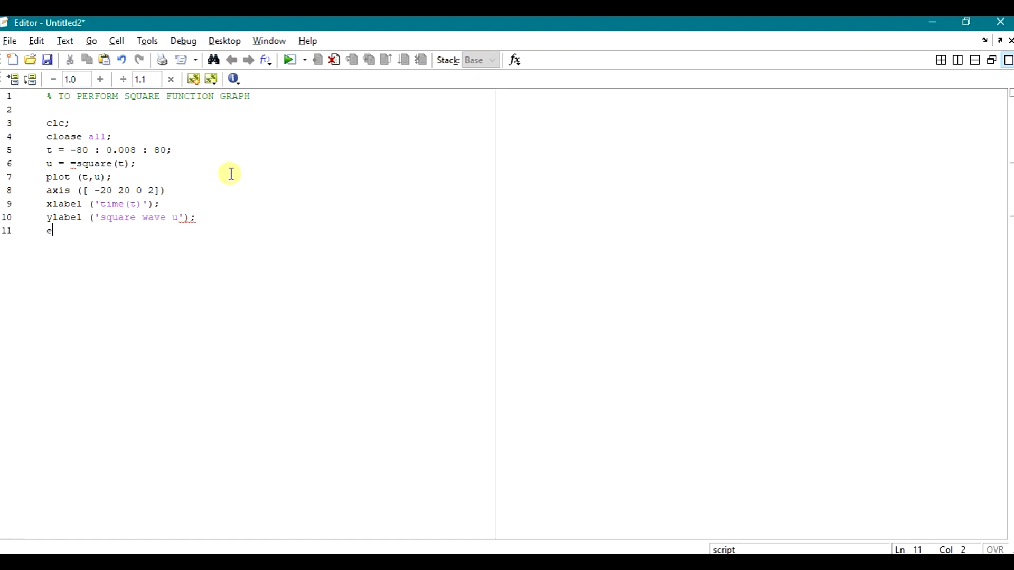
pyautogui.press('Backspace')
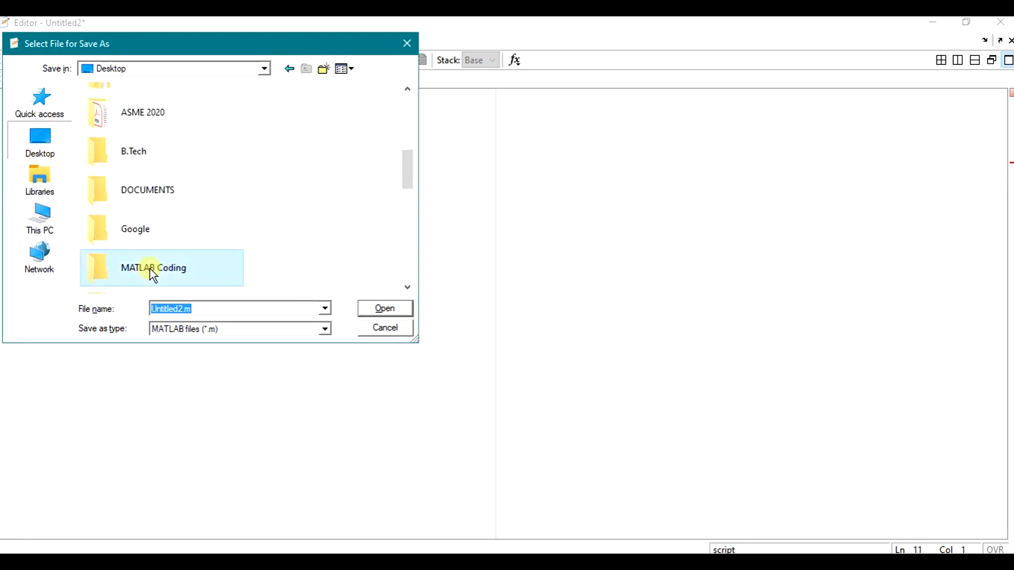
# Save the script as matlabcoding004 in the MATLAB Coding folder, replacing the existing file.
pyautogui.doubleClick(154, 268)
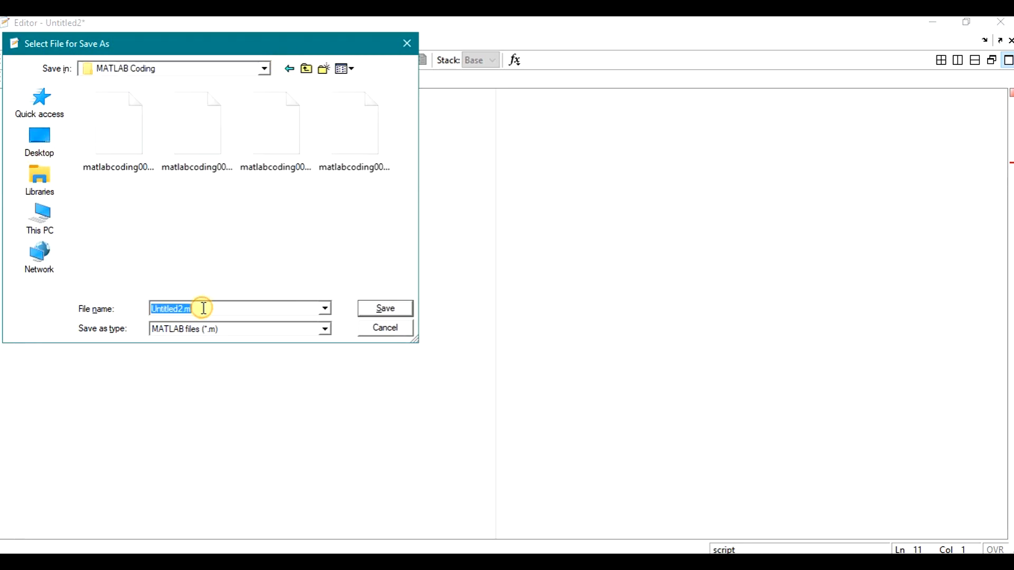
pyautogui.write('matlabco')
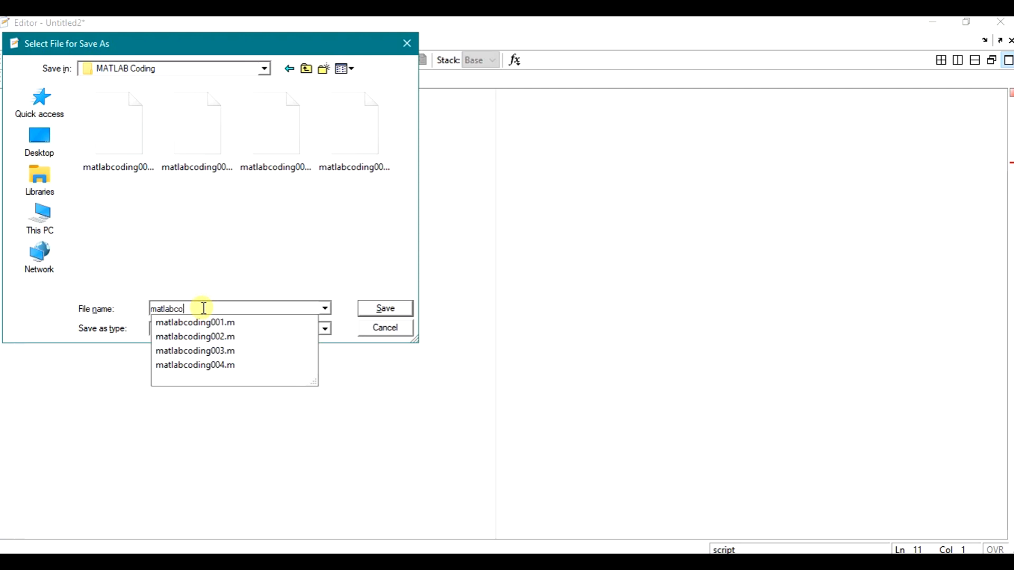
pyautogui.write('ding004')
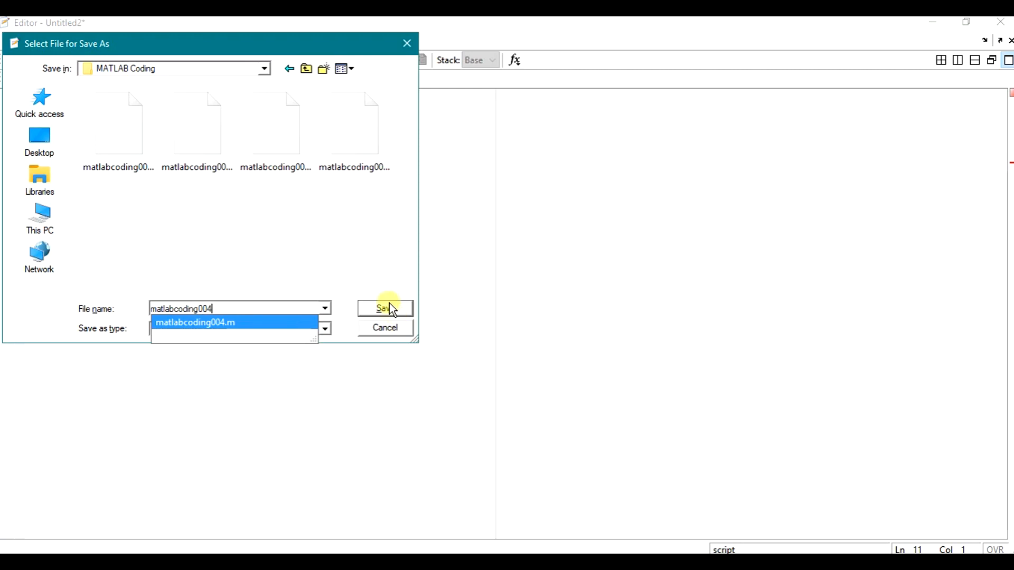
pyautogui.click(384, 308)
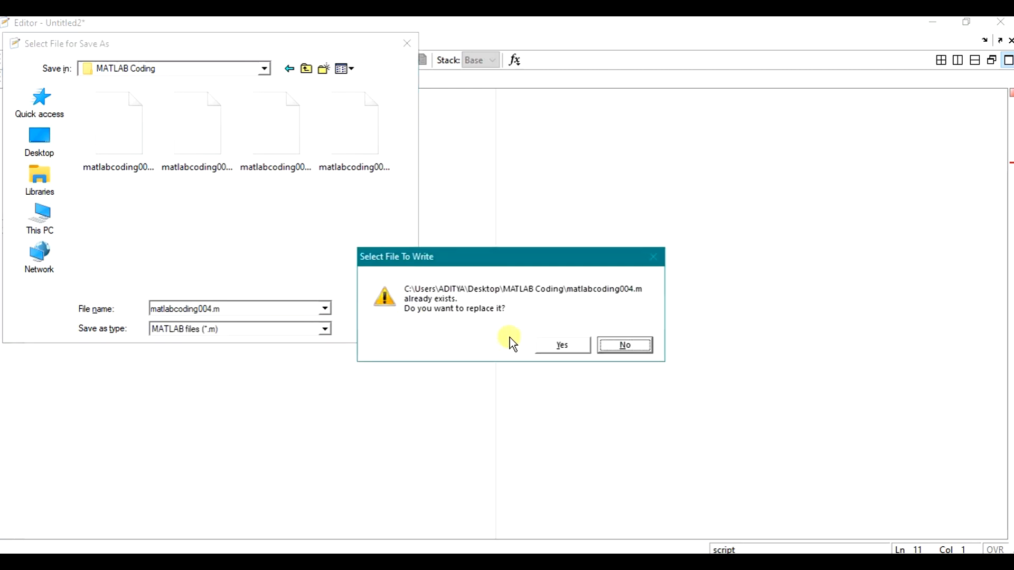
pyautogui.click(561, 345)
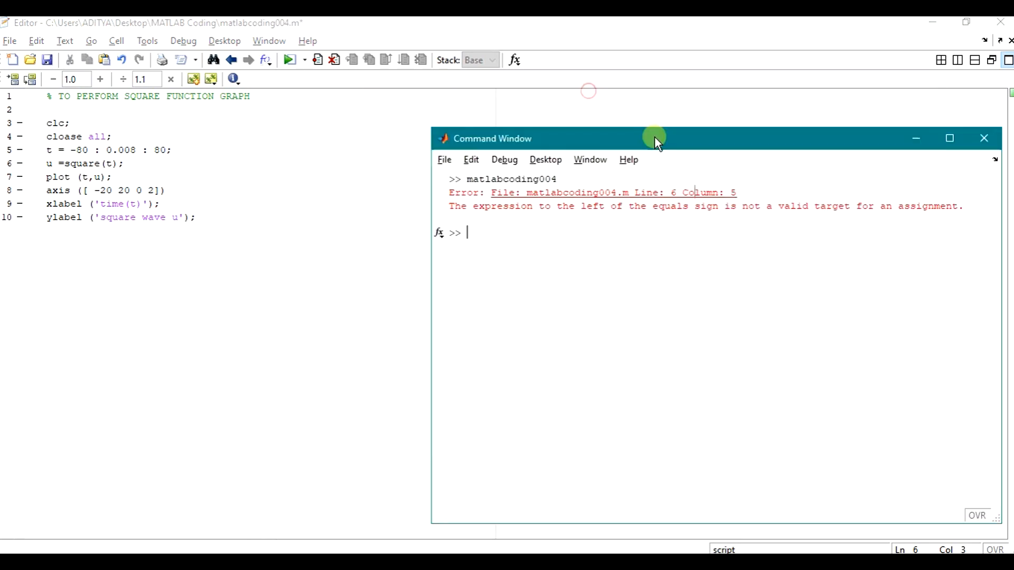
pyautogui.moveTo(600, 218)
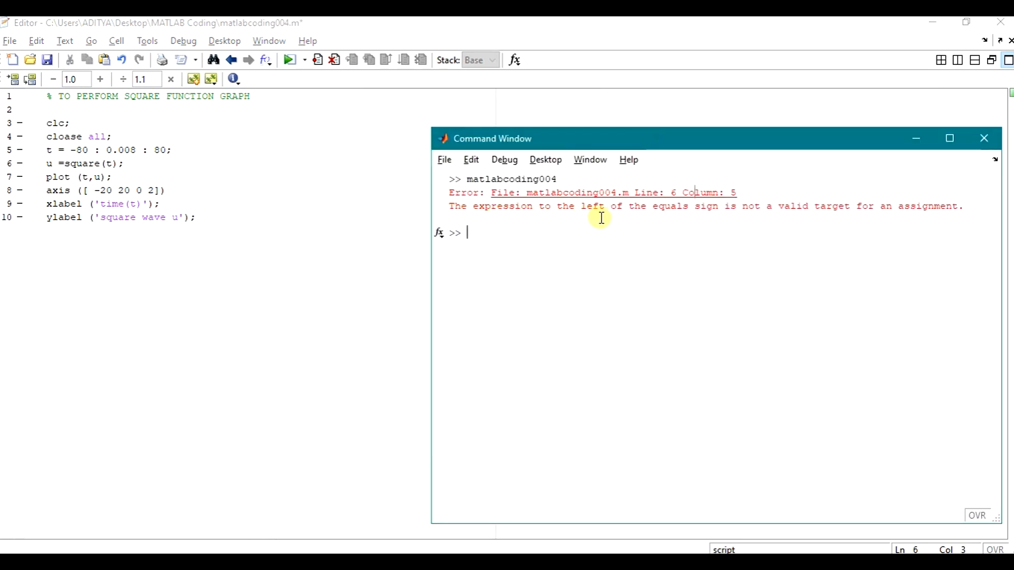
pyautogui.moveTo(783, 217)
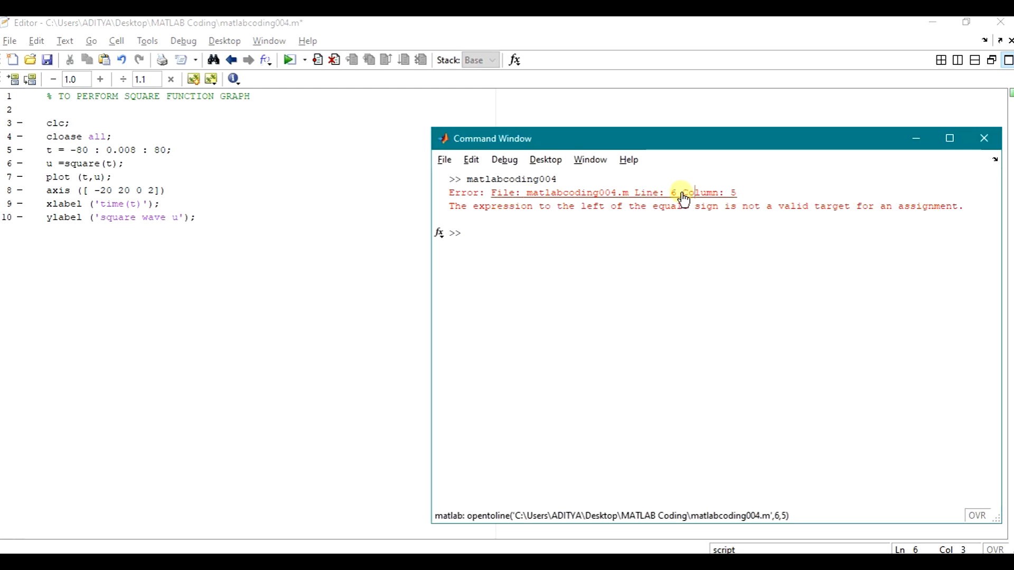
# Jump to the error on line 6 and correct 'cloase' to 'close'.
pyautogui.click(983, 138)
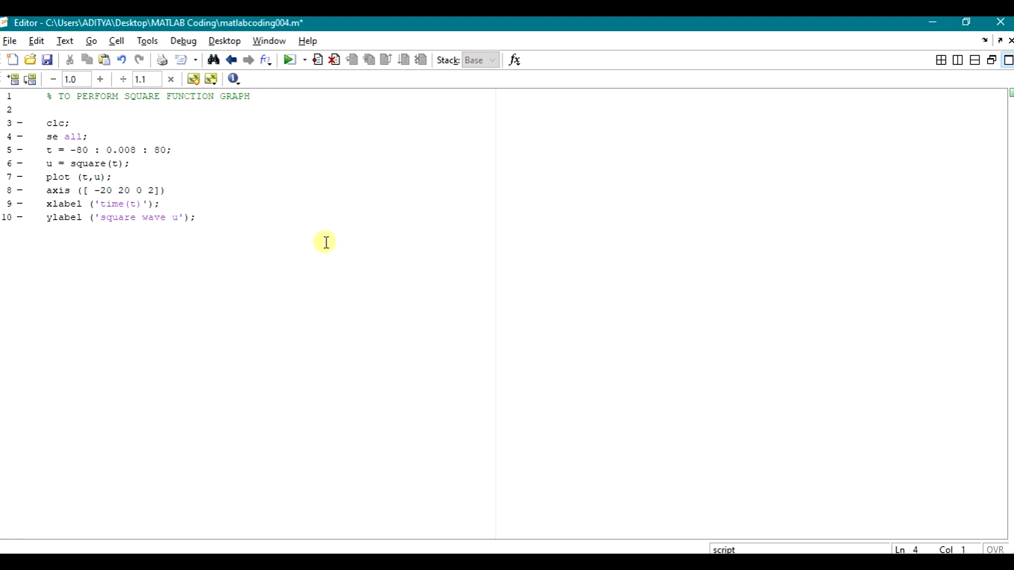
pyautogui.write('clo')
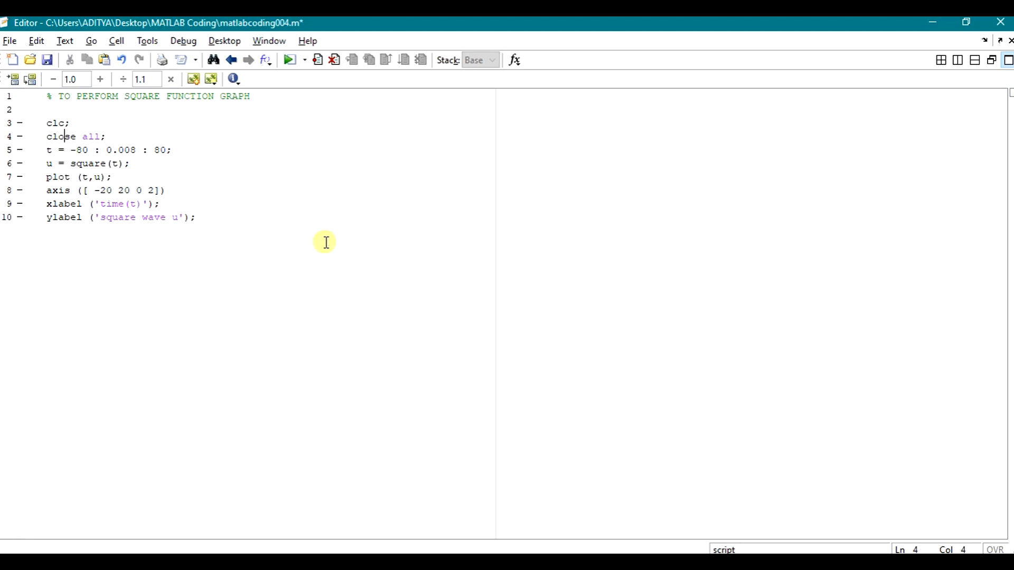
# Save and run the script, then move Figure 1 to the right.
pyautogui.click(291, 60)
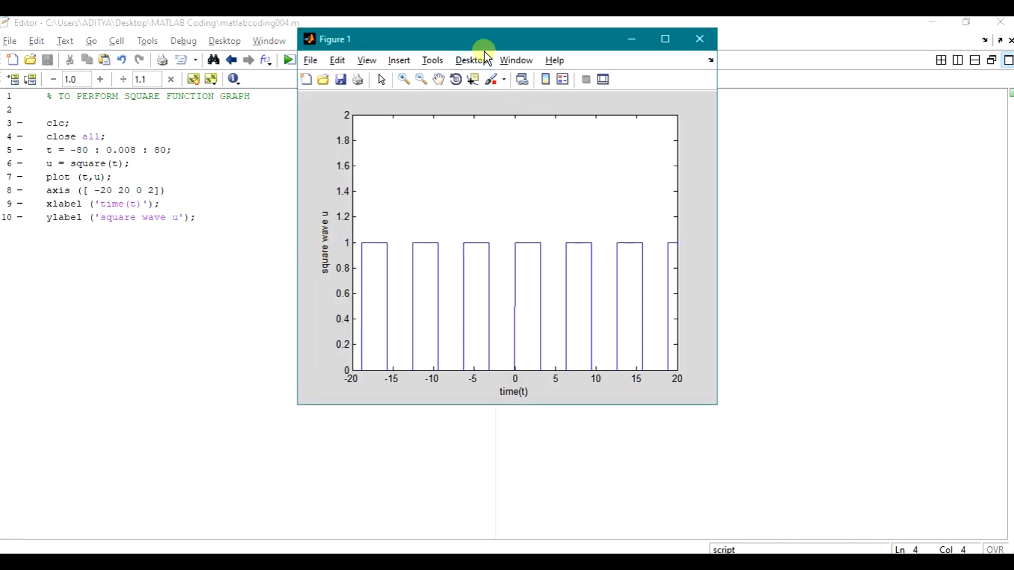
pyautogui.moveTo(484, 38); pyautogui.dragTo(632, 126)
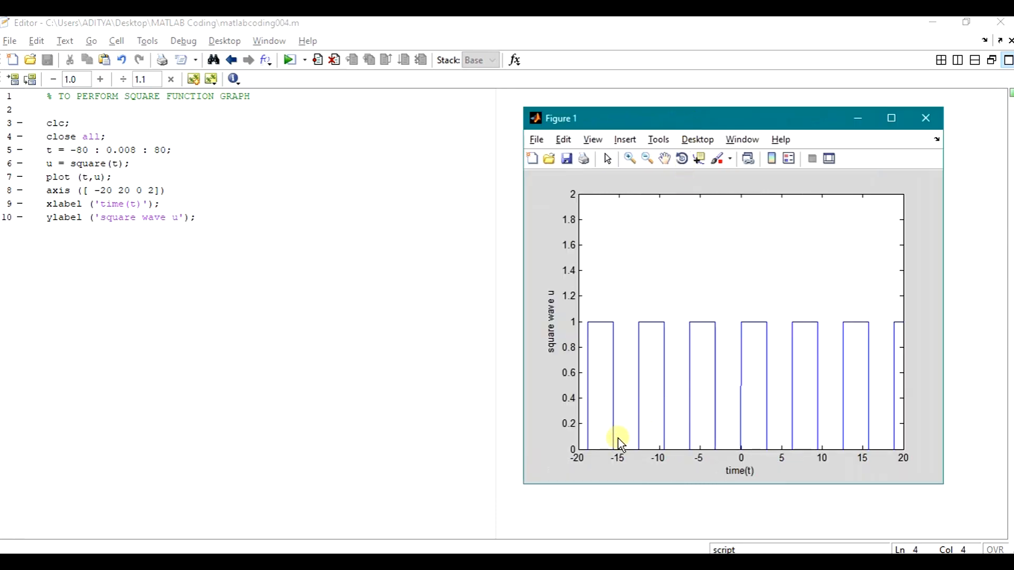
pyautogui.moveTo(571, 472)
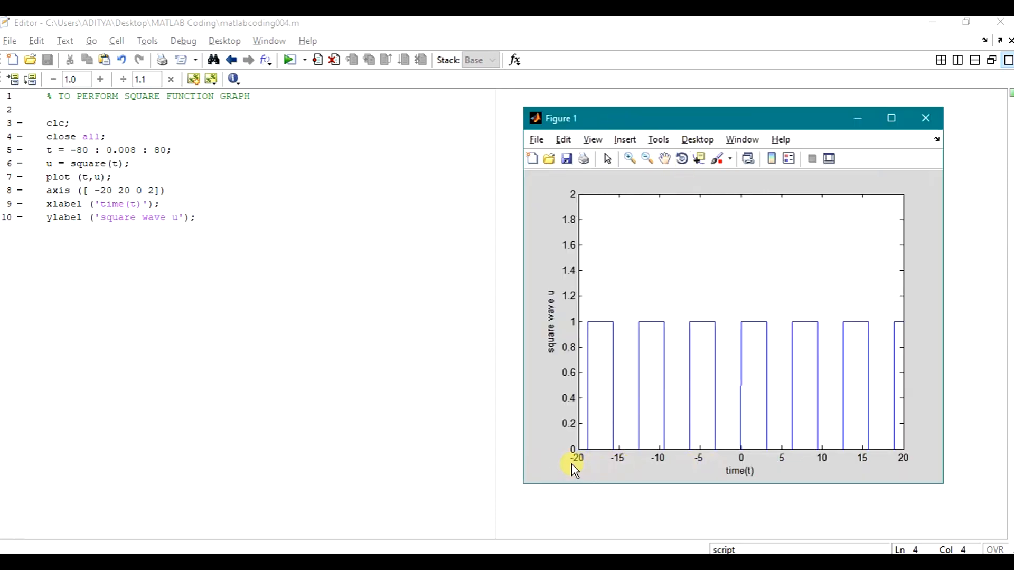
pyautogui.moveTo(597, 349)
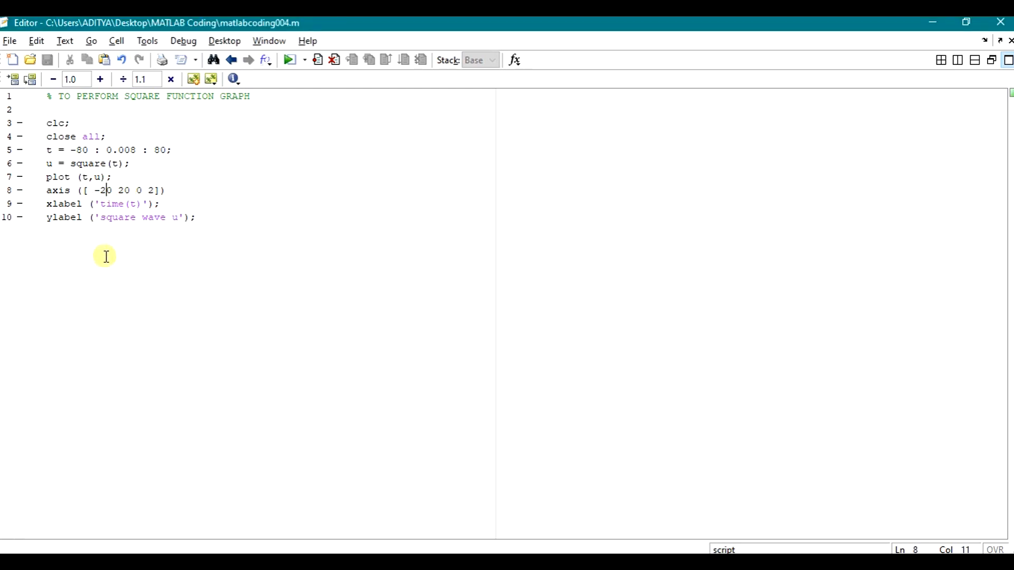
# Change the axis line to axis([-90 90 0 9]).
pyautogui.write('40')
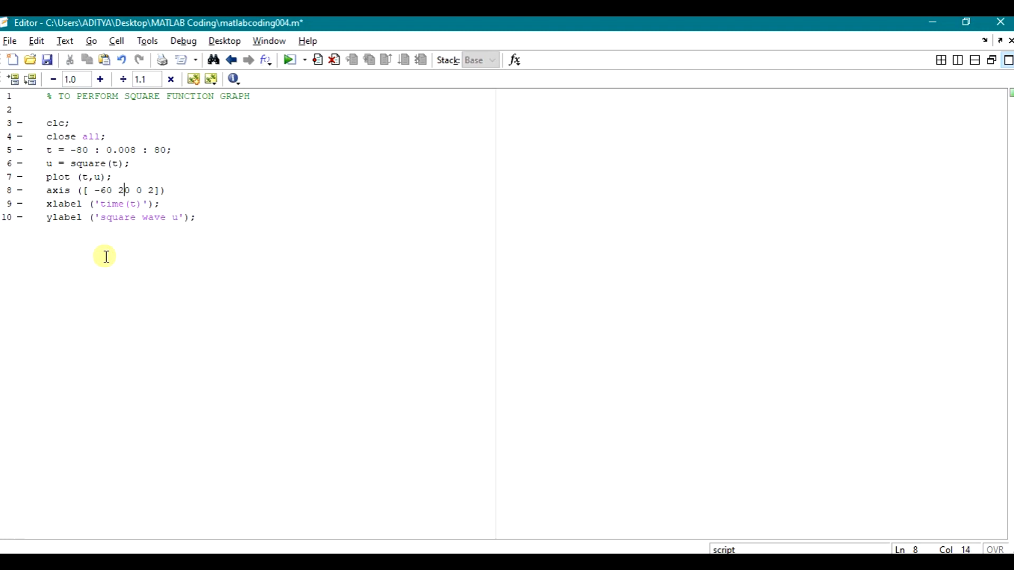
pyautogui.write('6')
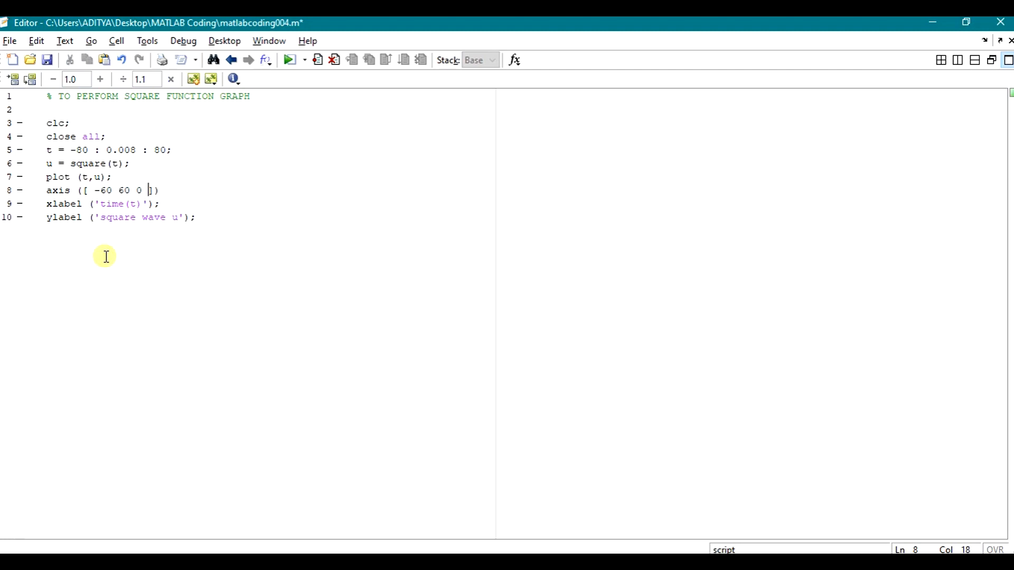
pyautogui.click(288, 59)
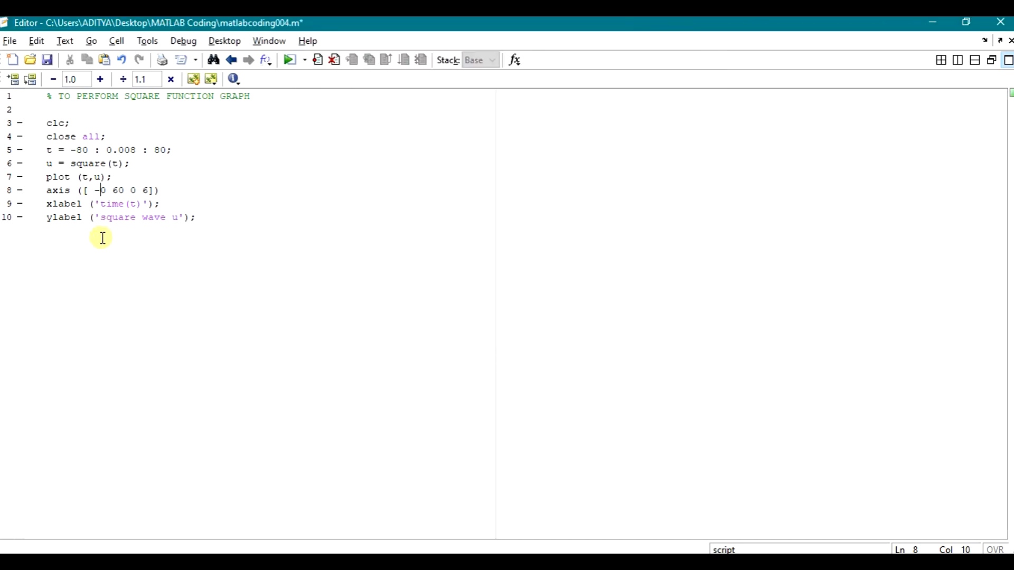
pyautogui.write('90')
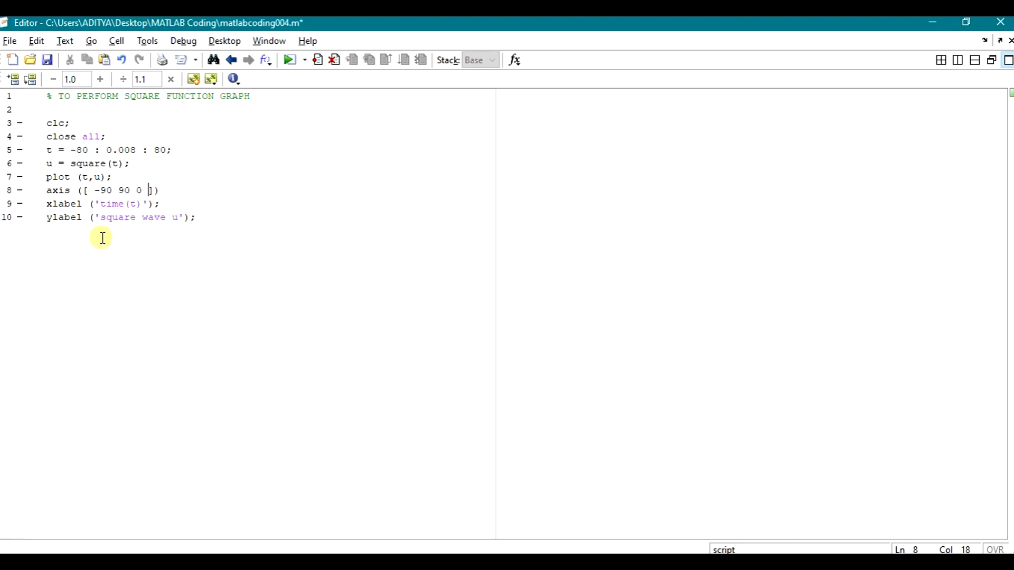
pyautogui.write('9')
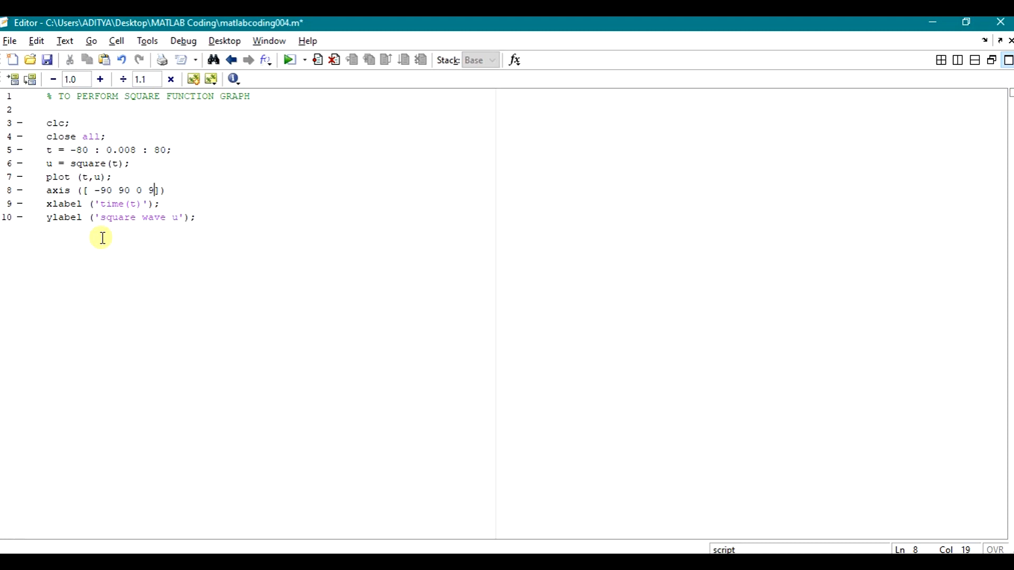
# Save and rerun the script, then drag Figure 1 right of the Editor.
pyautogui.click(291, 60)
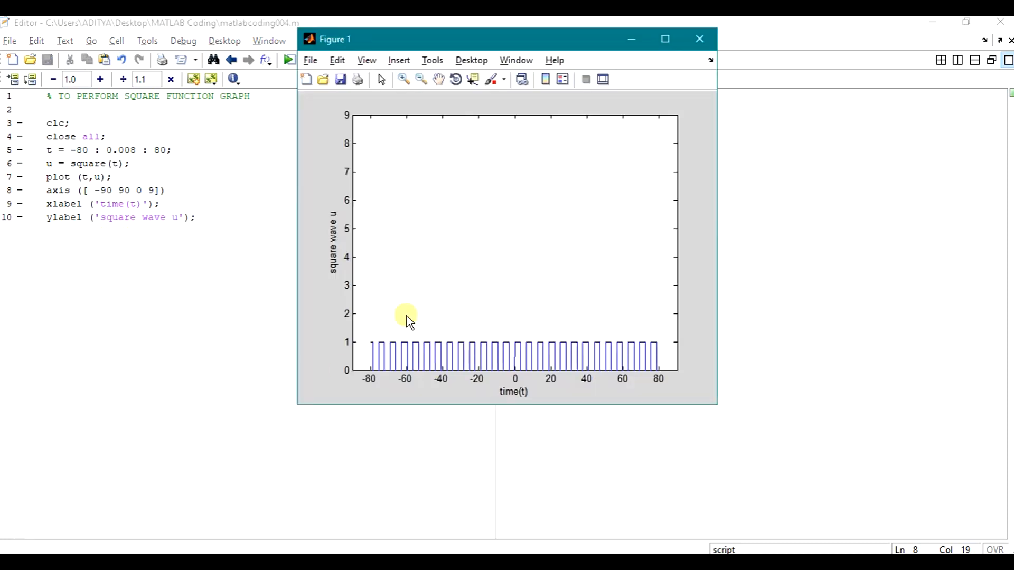
pyautogui.moveTo(617, 385)
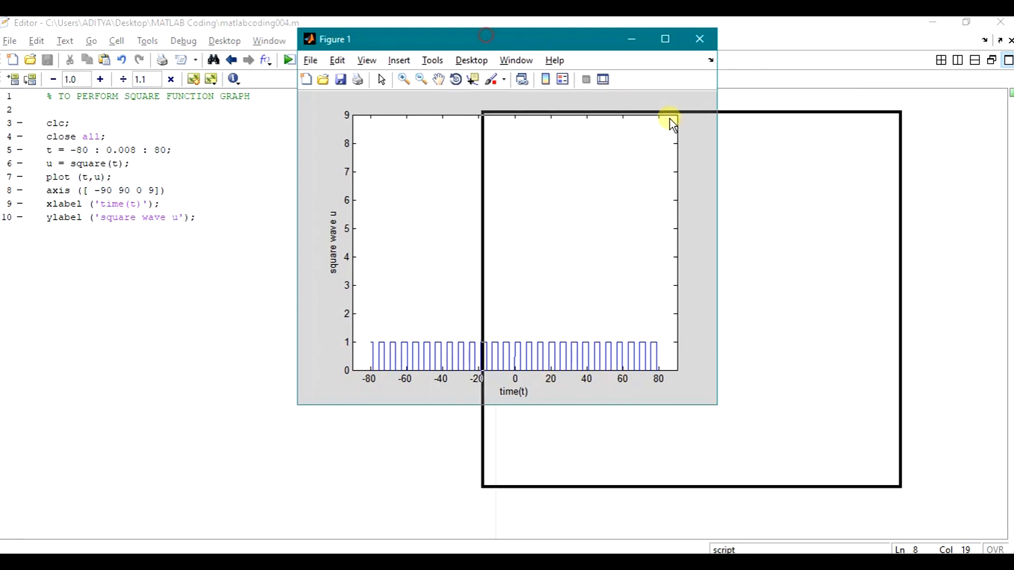
pyautogui.moveTo(485, 38); pyautogui.dragTo(709, 109)
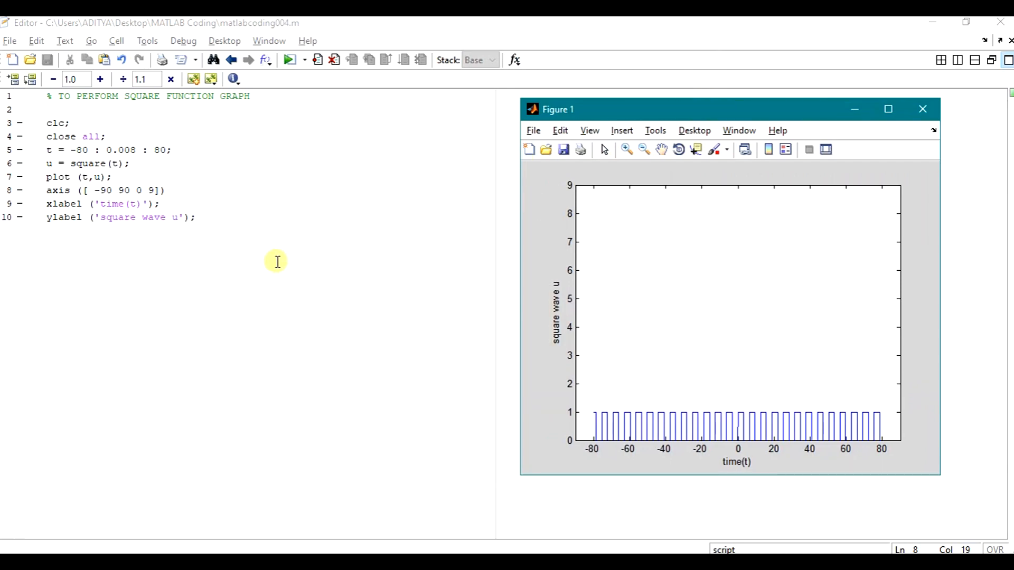
pyautogui.moveTo(263, 264)
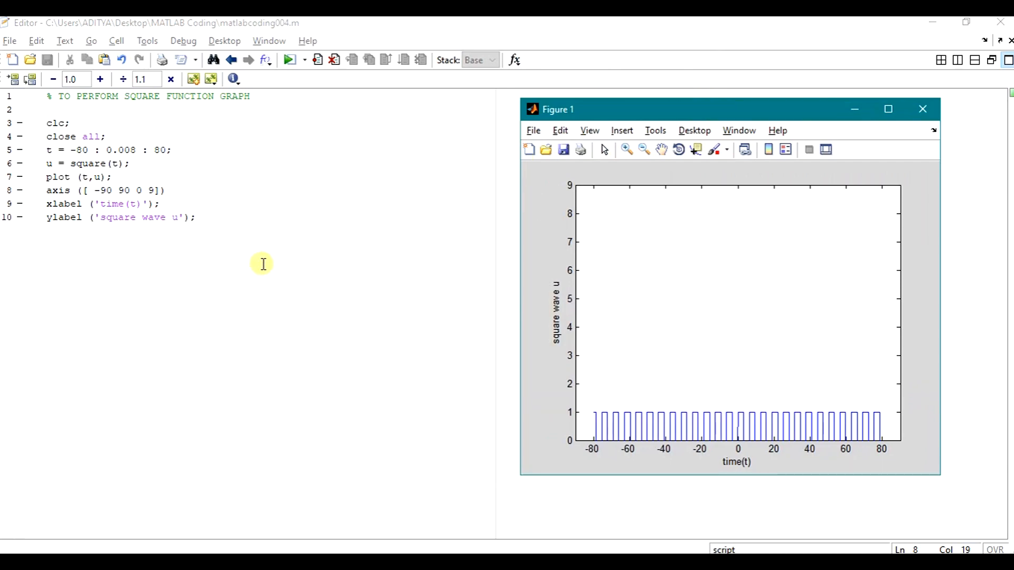
pyautogui.moveTo(470, 354)
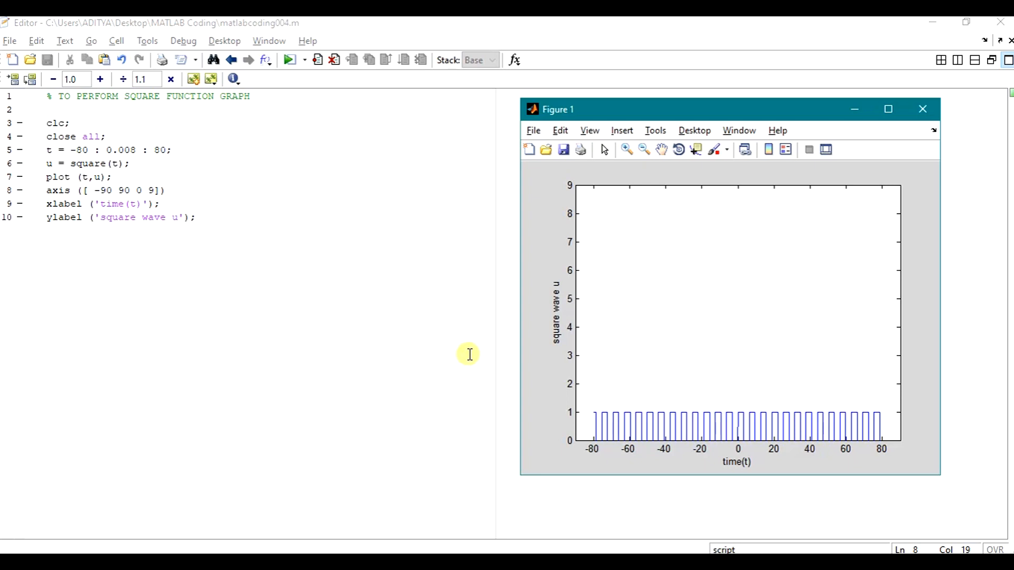
pyautogui.moveTo(477, 349)
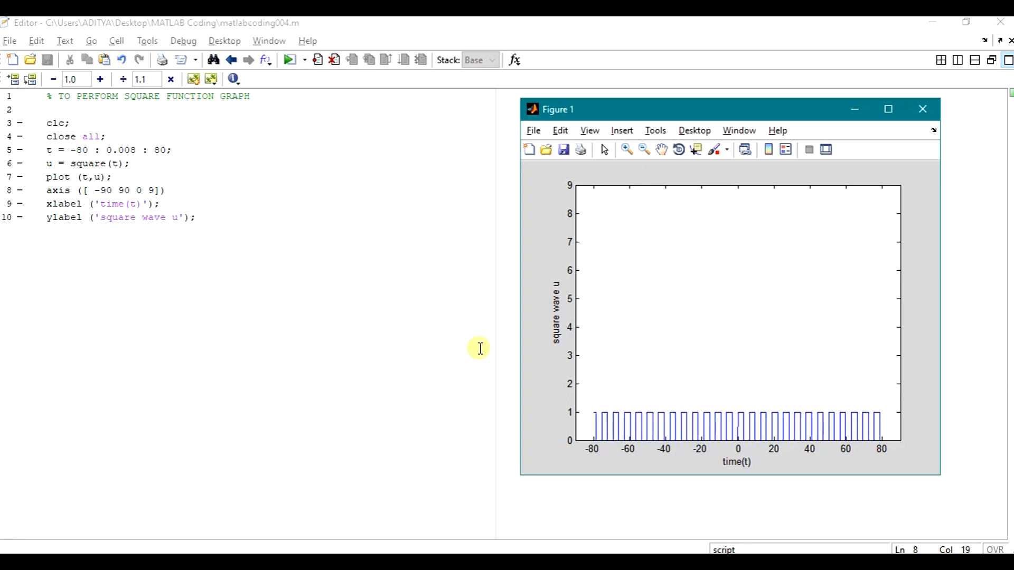
pyautogui.moveTo(568, 411)
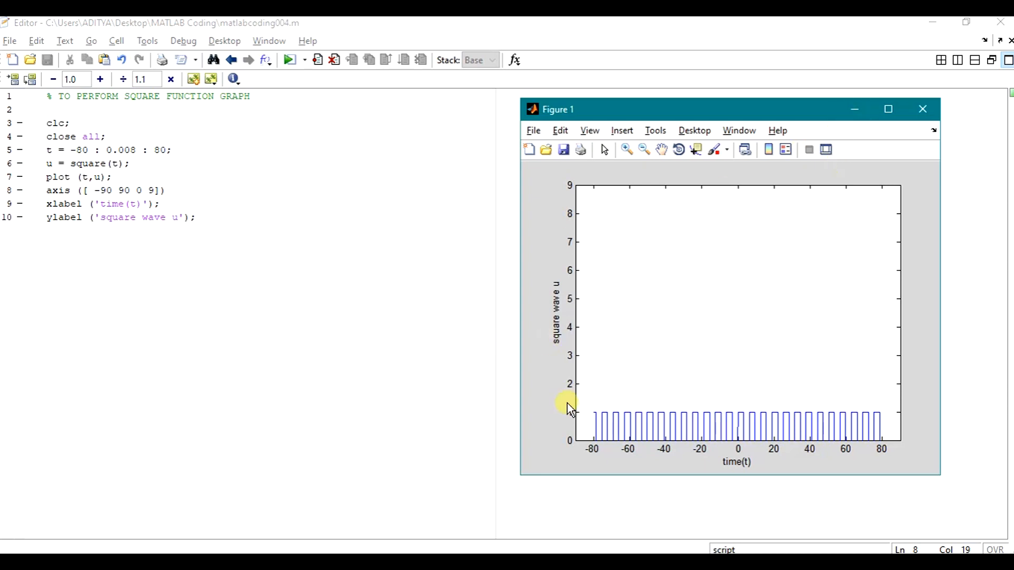
pyautogui.moveTo(535, 391)
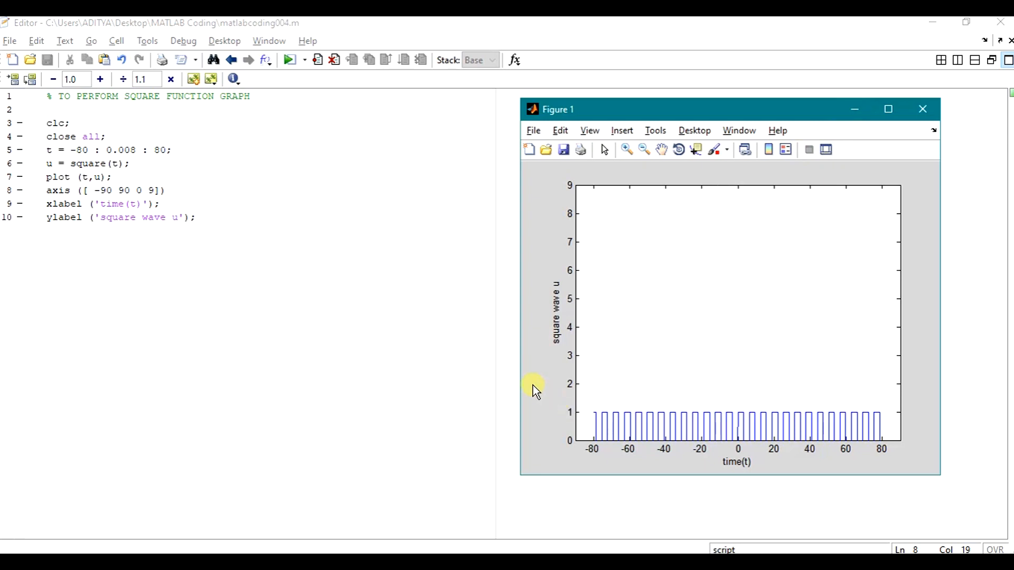